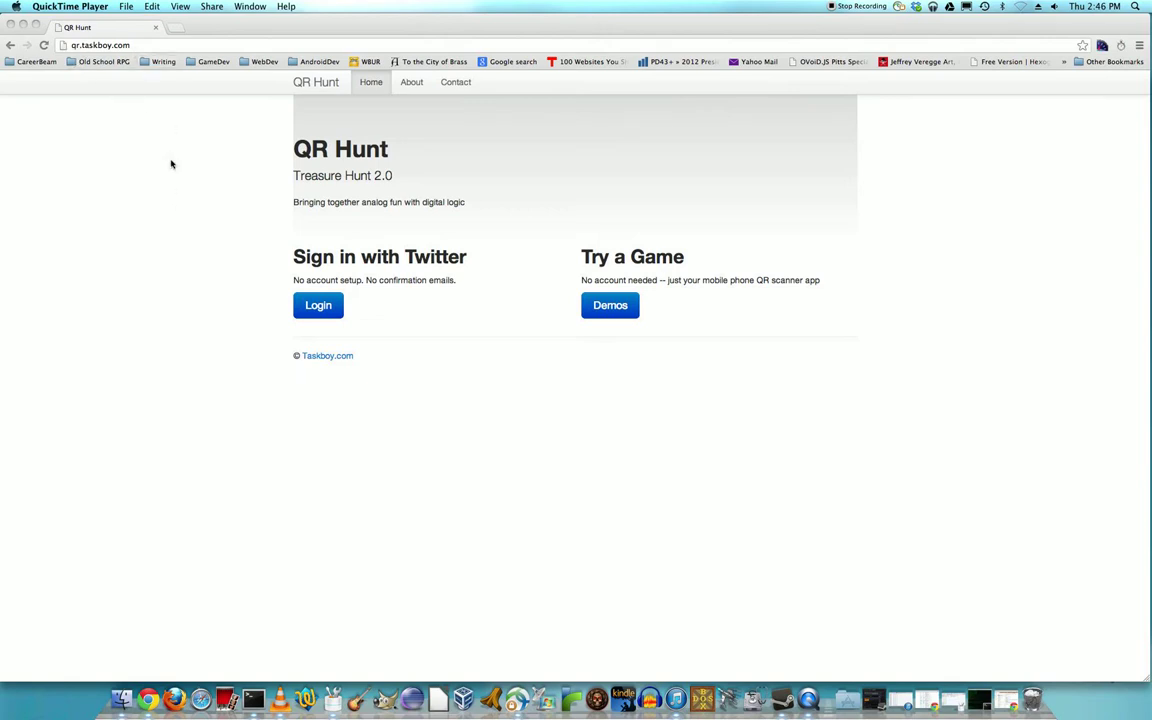
mouse_move(256, 320)
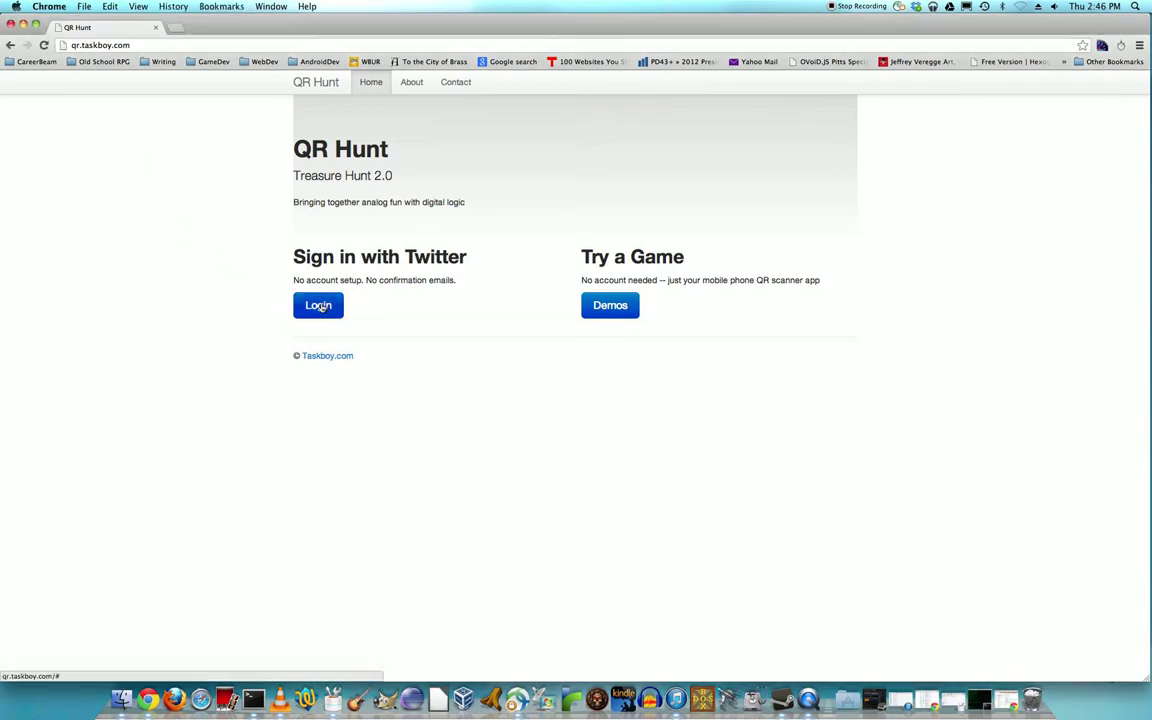
Sign in to QR Hunt via Twitter and authorize the QRHunt app.
left_click(318, 304)
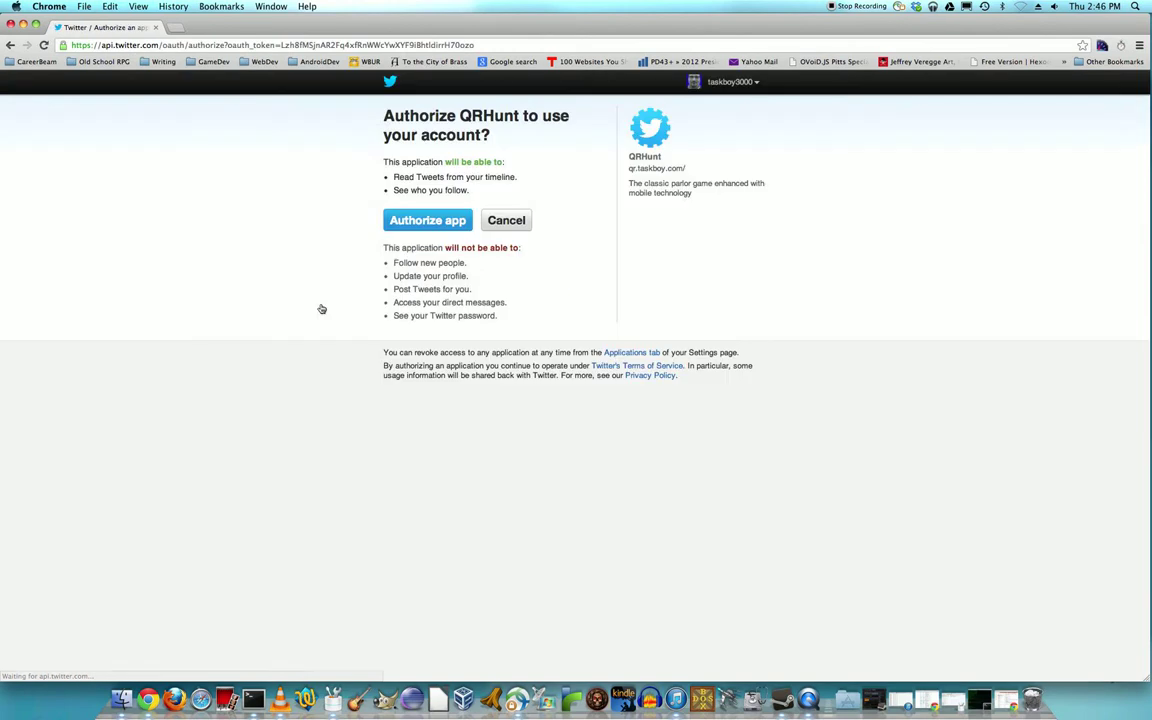
left_click(428, 220)
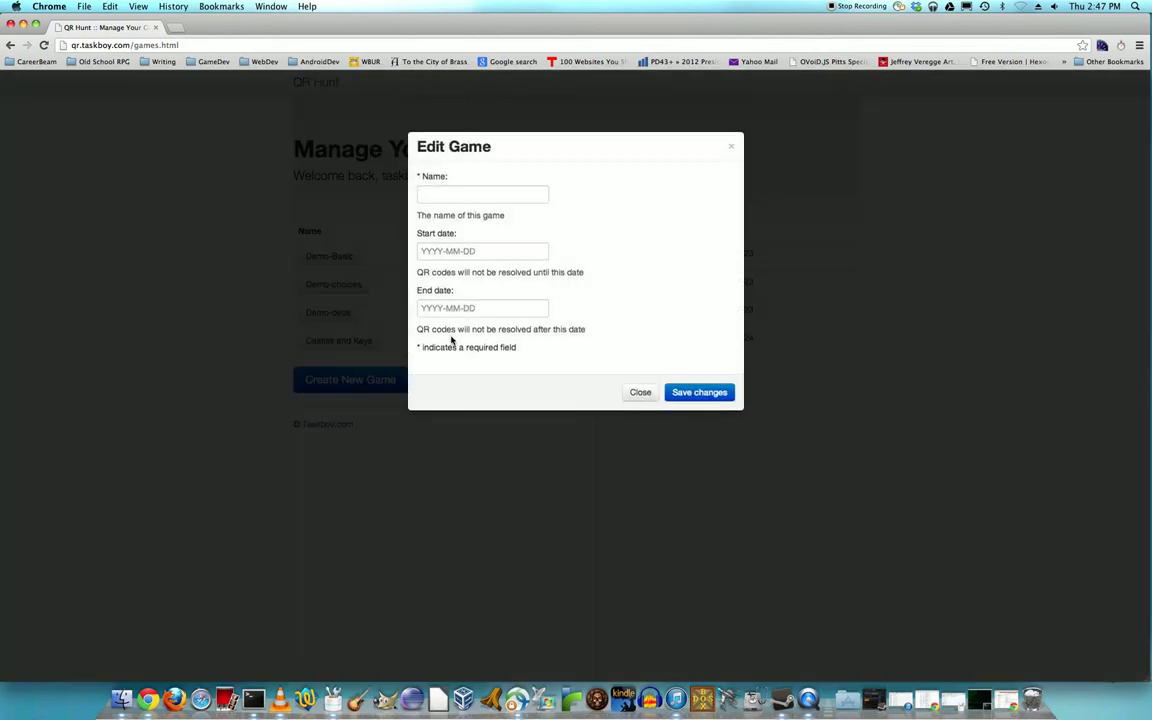
Name the new game 'My Great Game' in the Edit Game dialog.
left_click(482, 194)
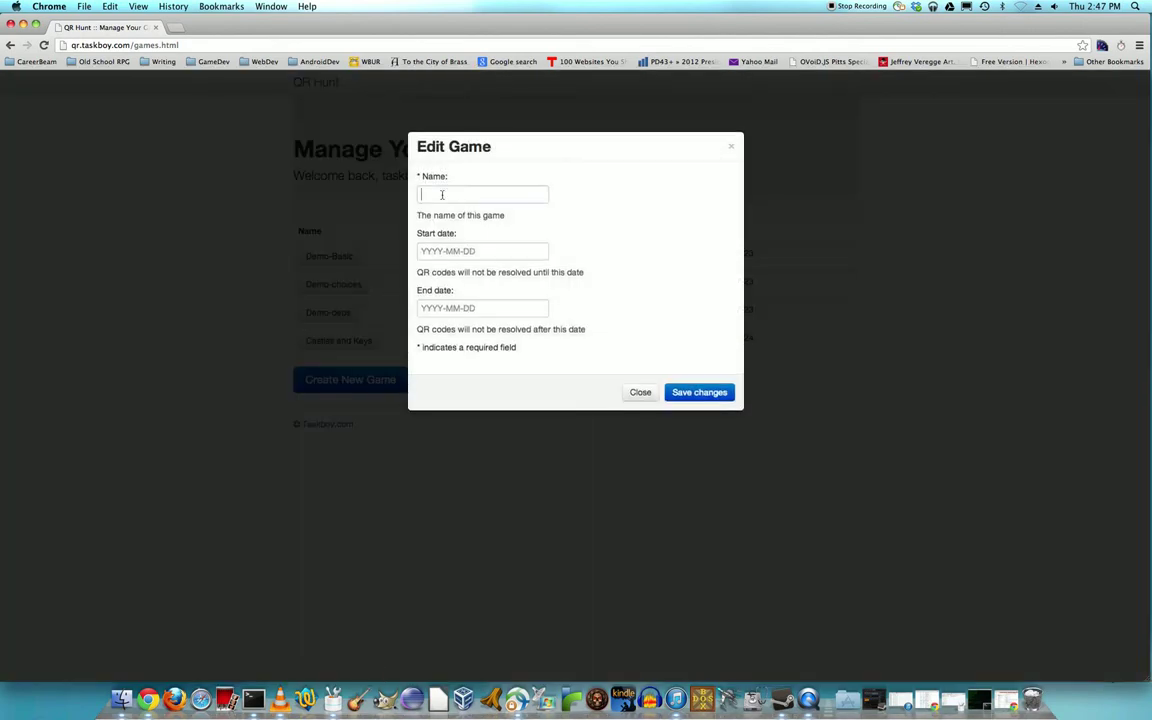
type("My")
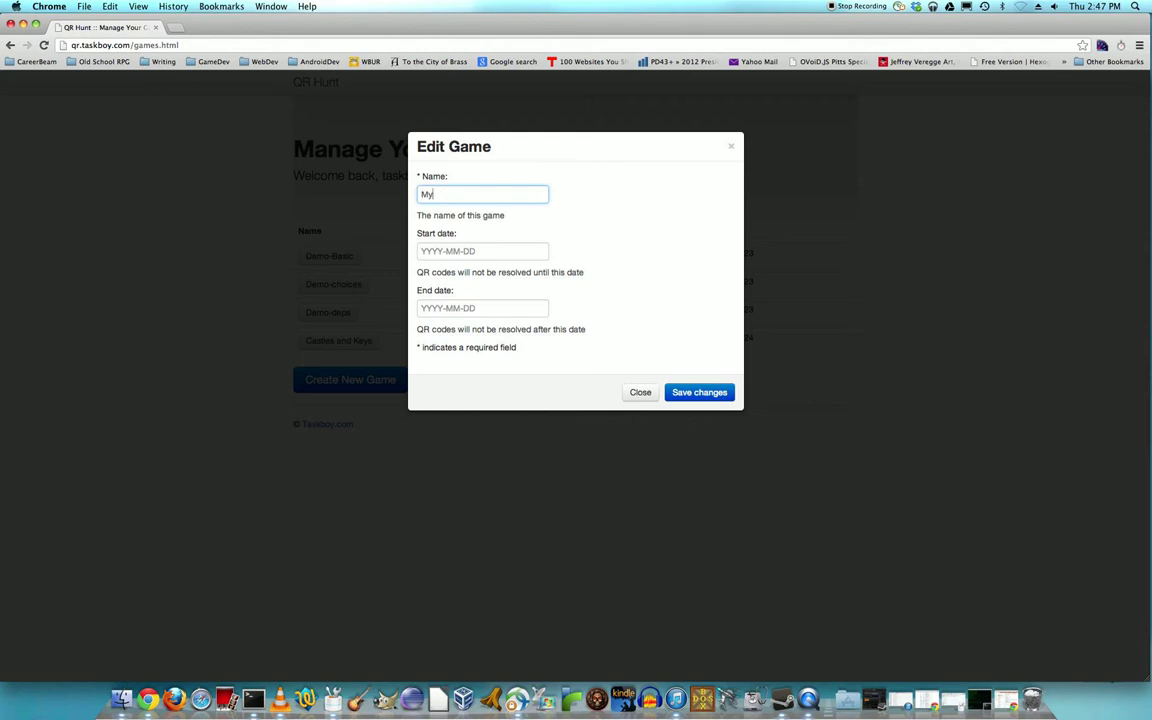
type("Great G")
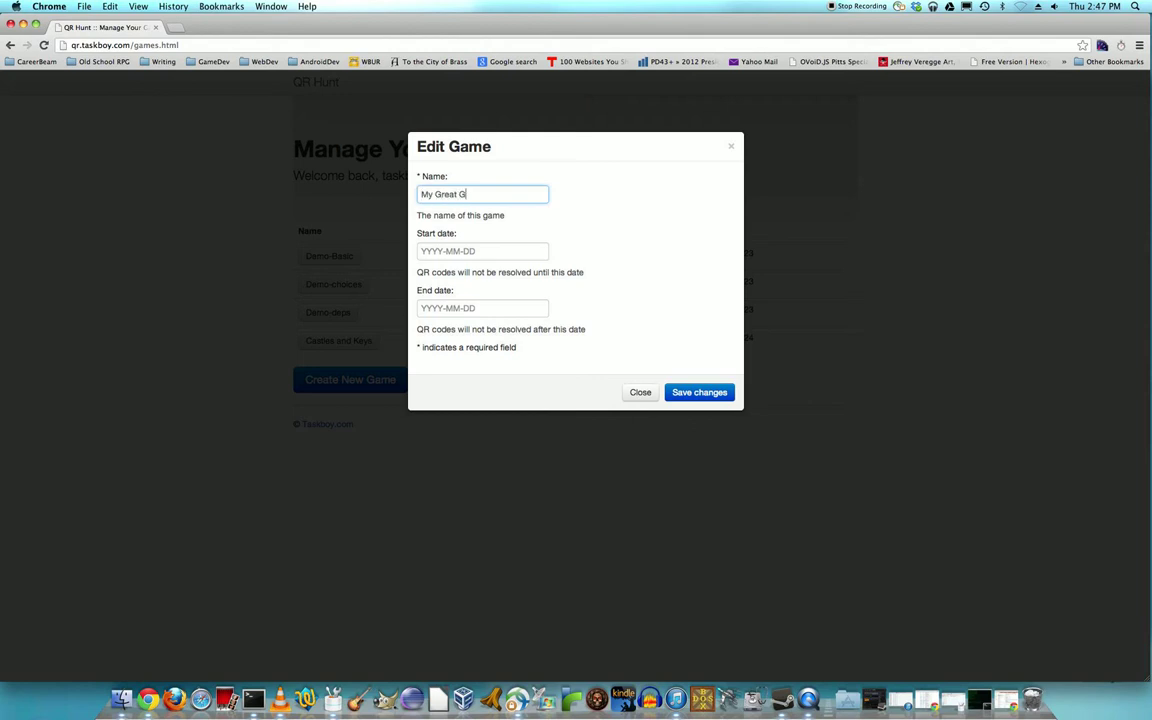
type("ame")
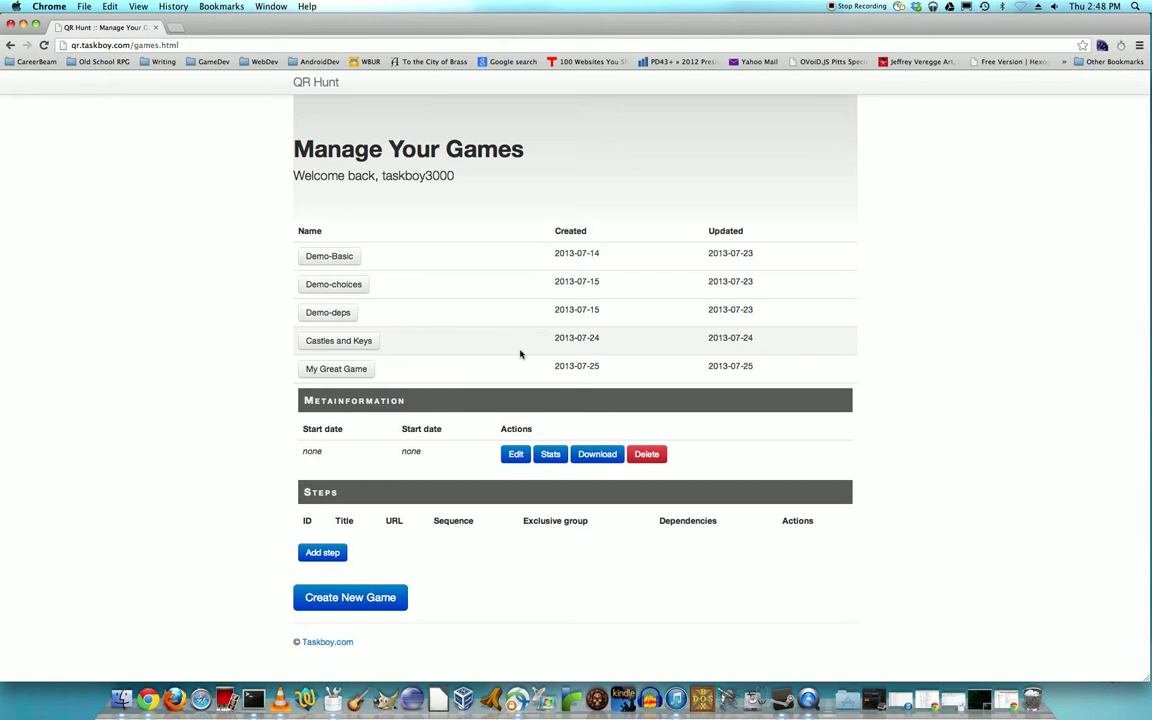
Review My Great Game's settings unchanged, then begin adding its first step.
left_click(516, 454)
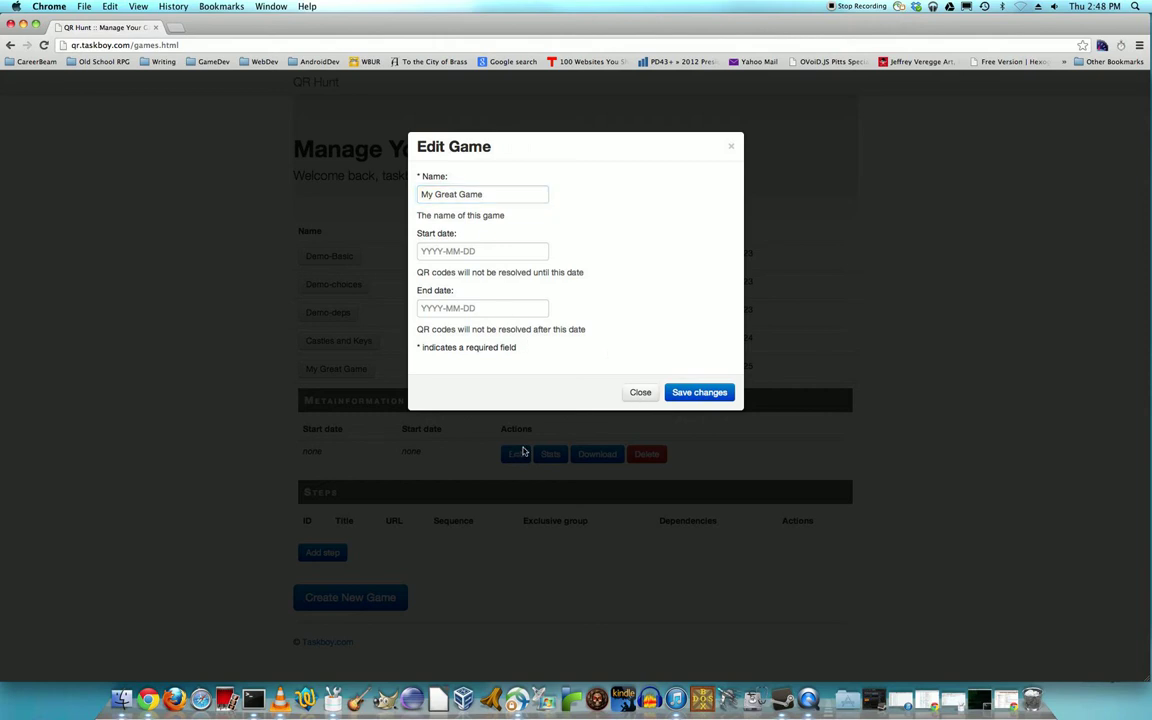
left_click(640, 392)
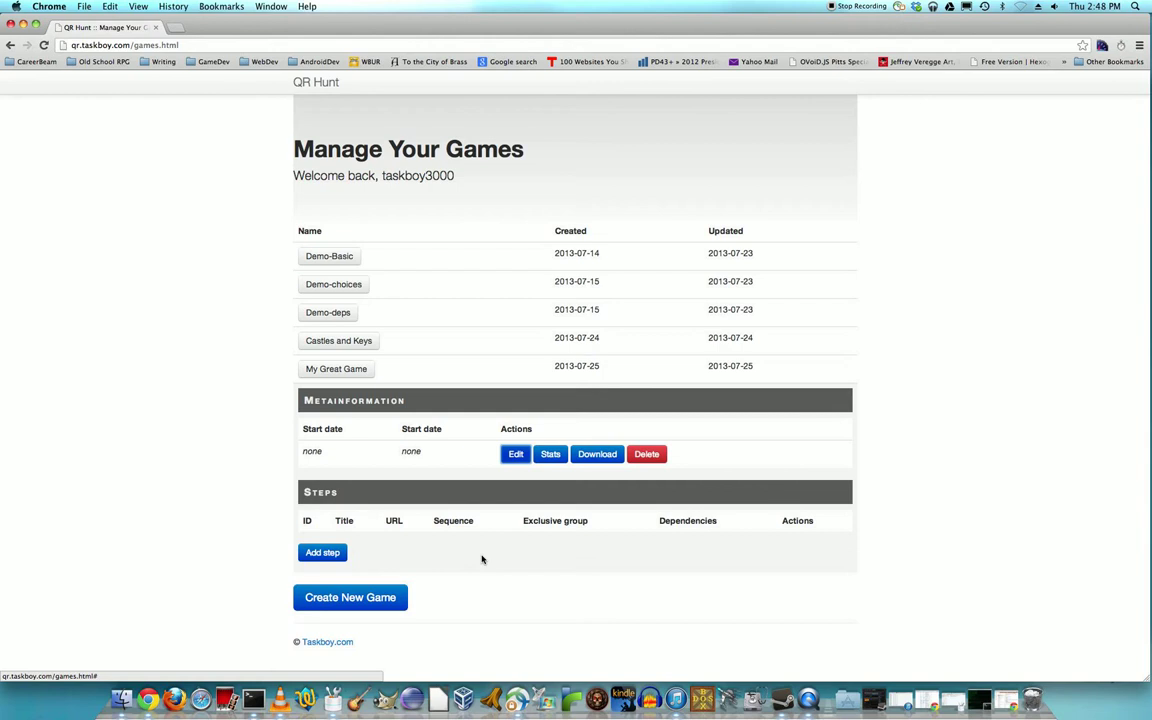
left_click(322, 552)
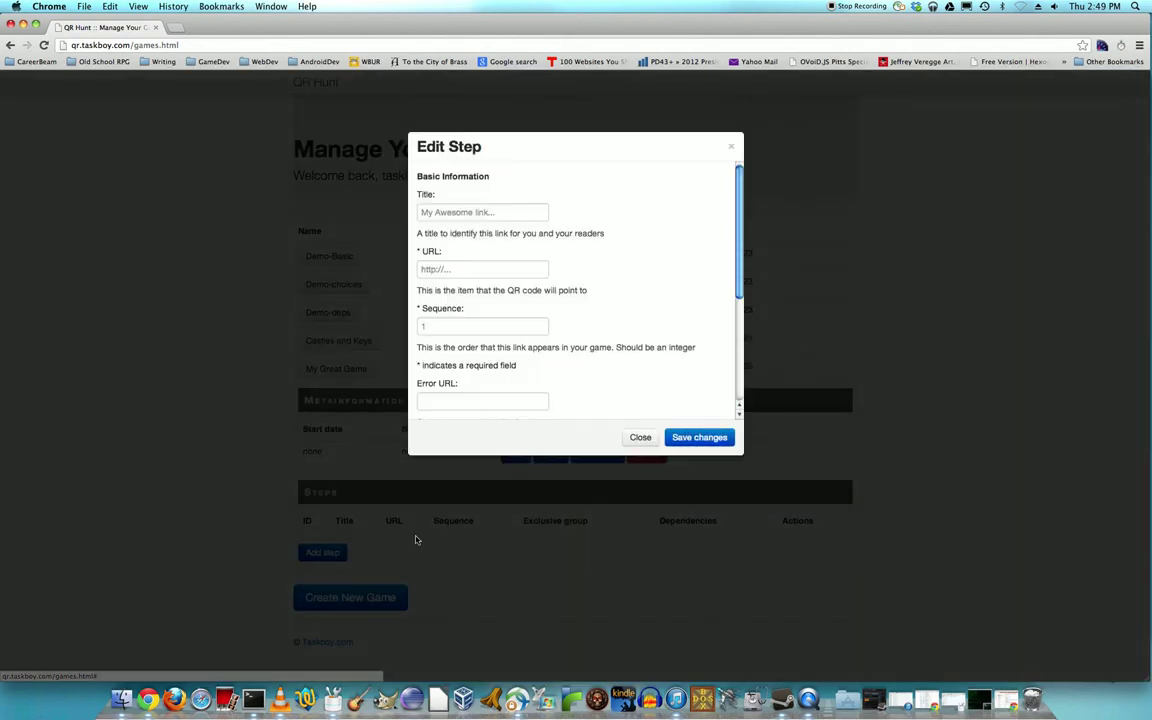
Correct the mistyped title to 'My first step' after clearing the pasted address.
left_click(484, 212)
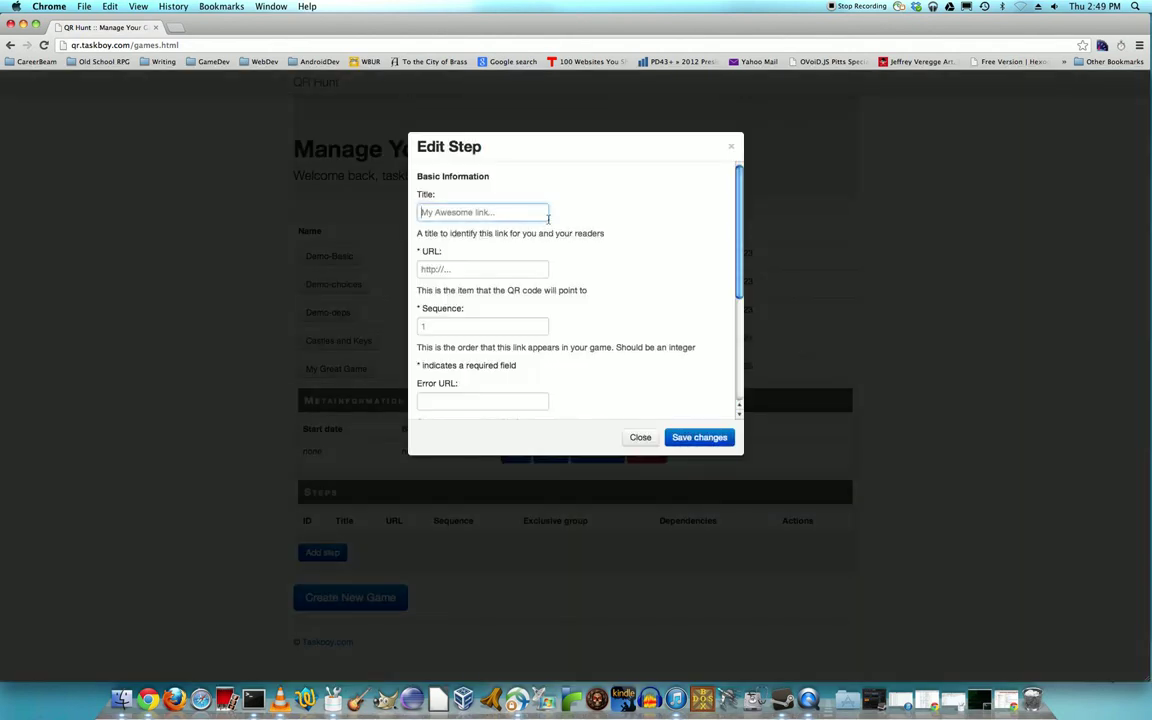
left_click(484, 212)
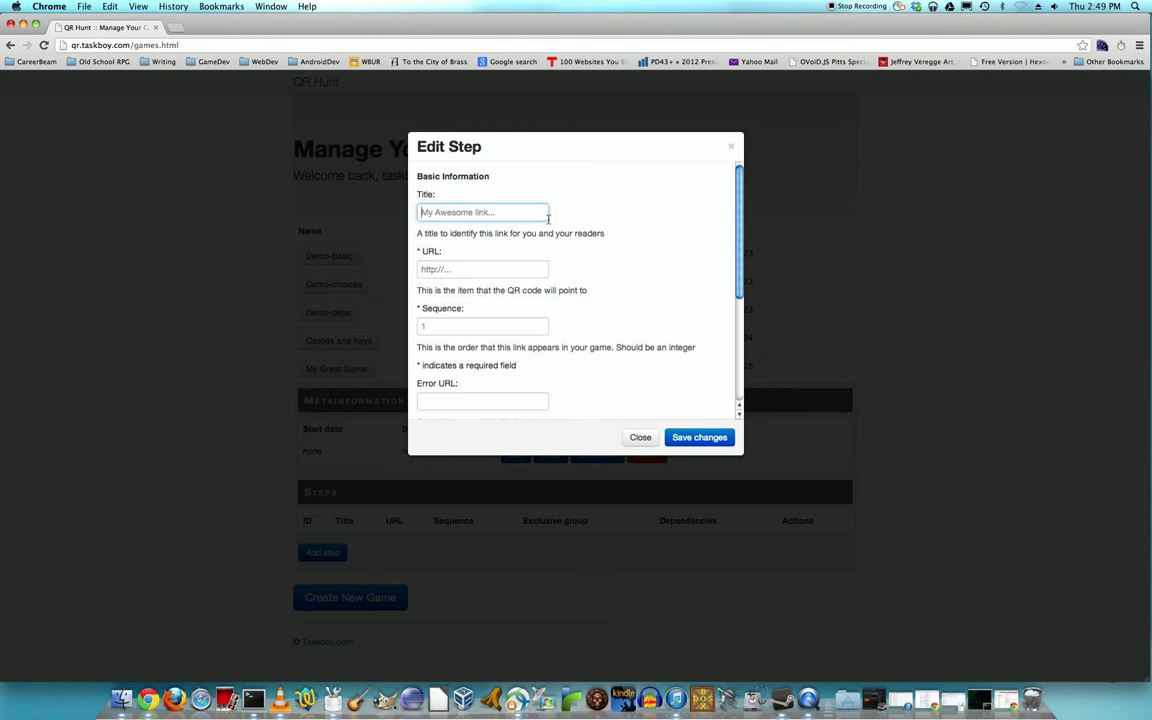
type("http:/")
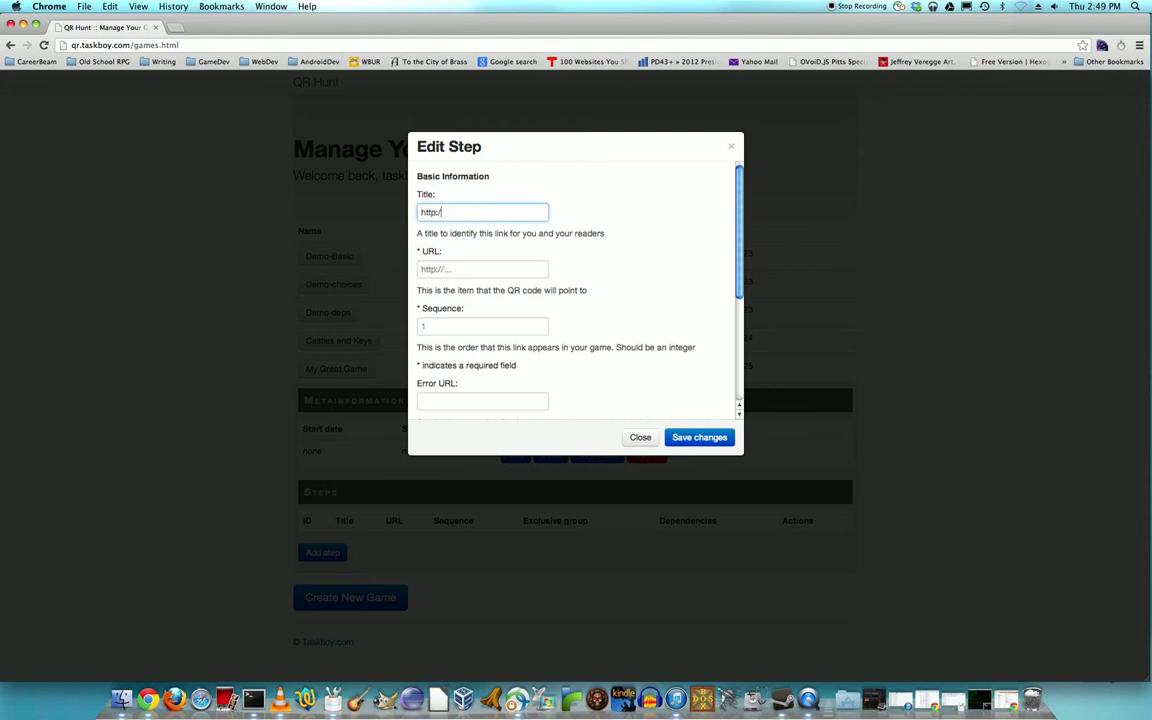
type("google.com")
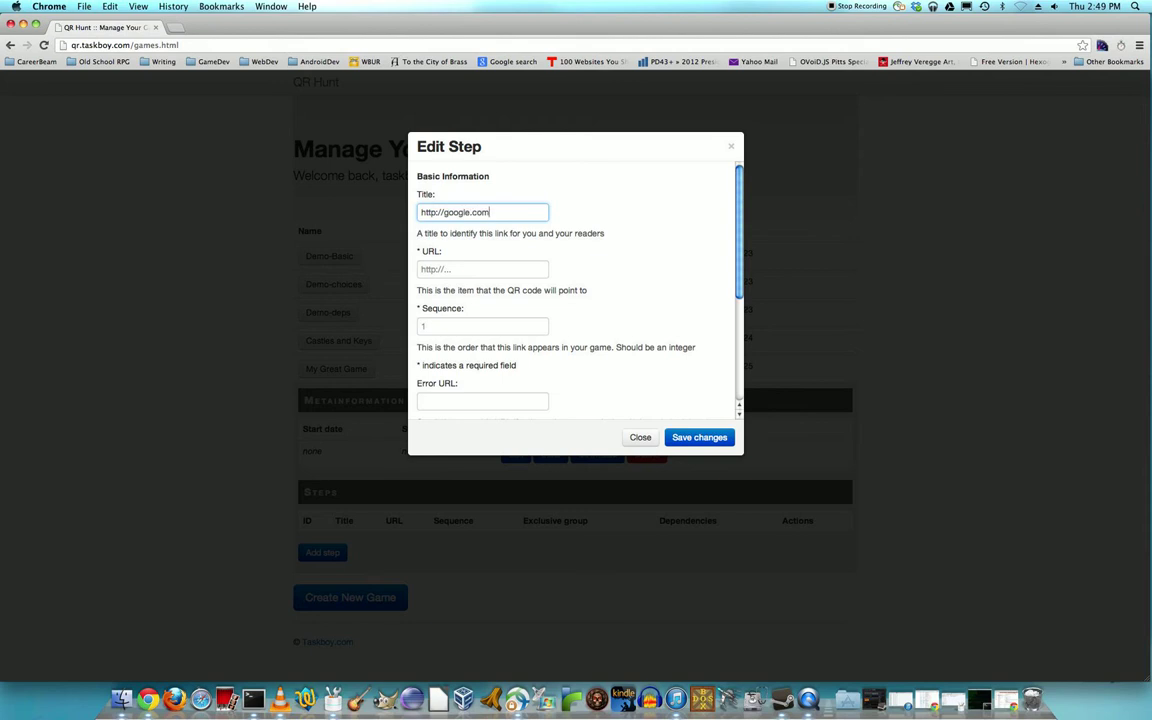
key("Backspace")
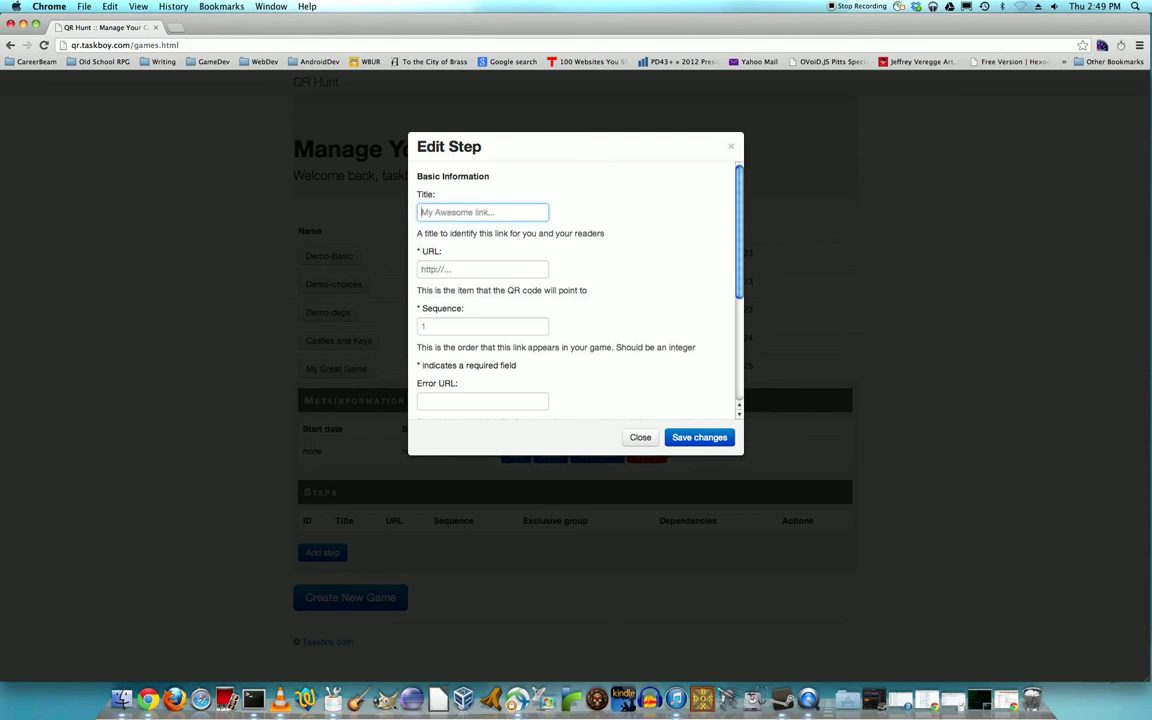
type("<y firs")
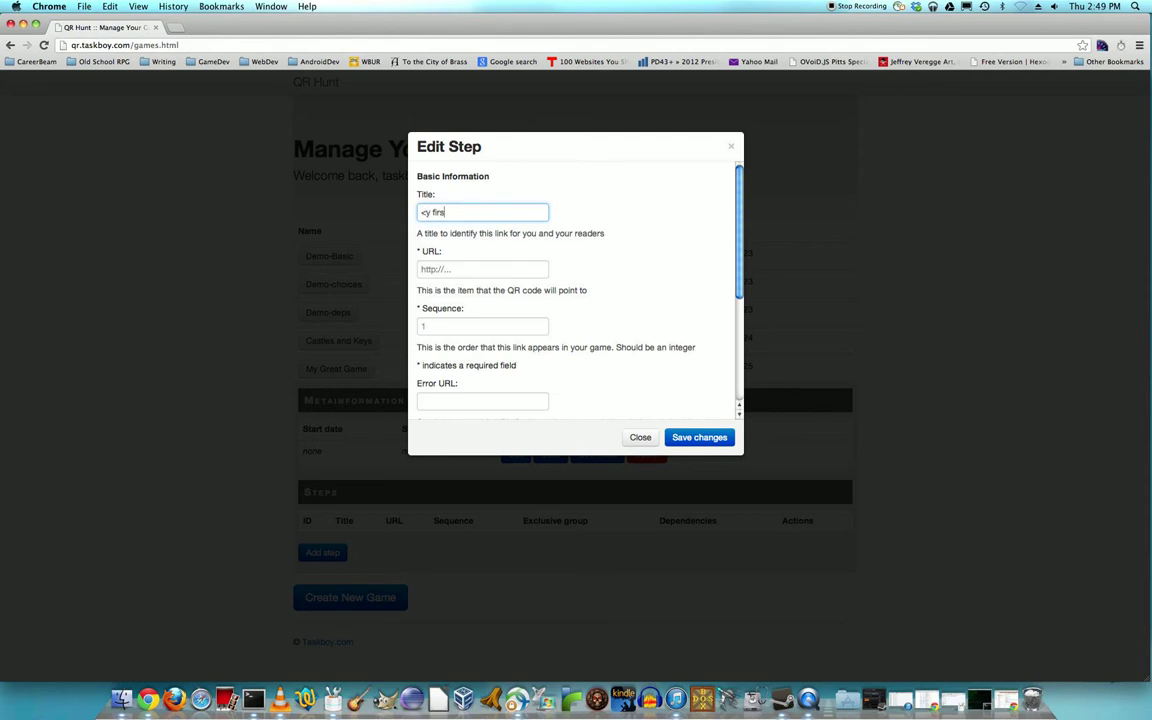
type("My")
left_click(482, 268)
type("http://google.com/")
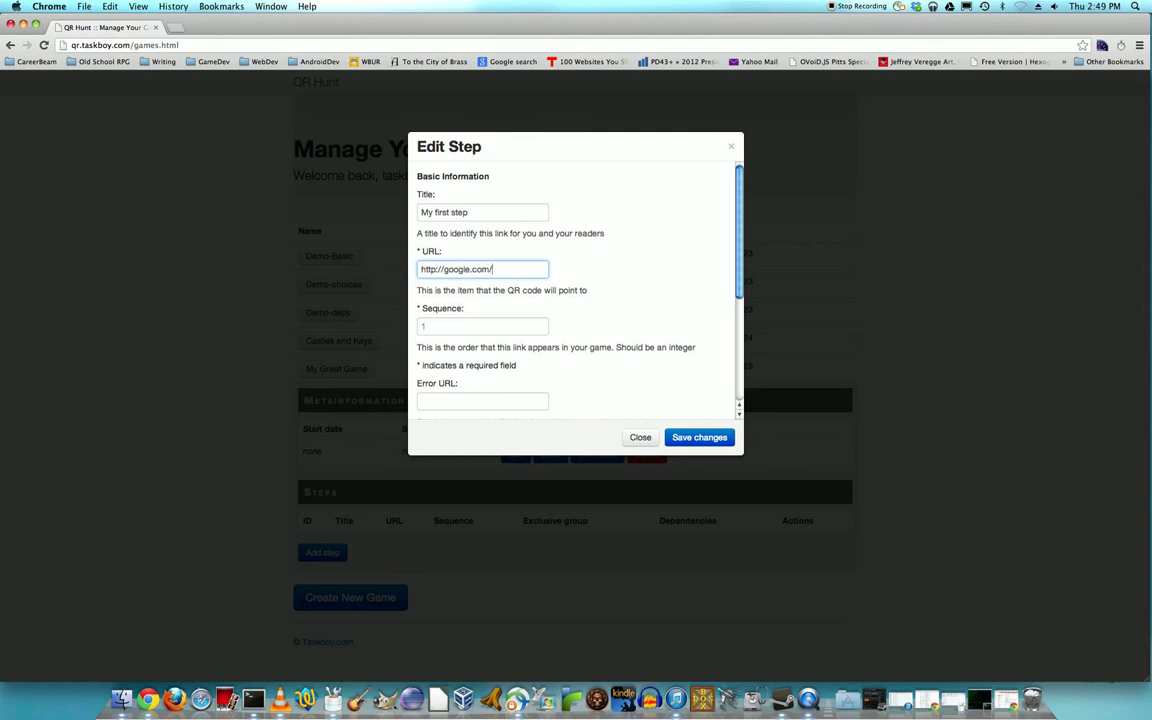
left_click(482, 326)
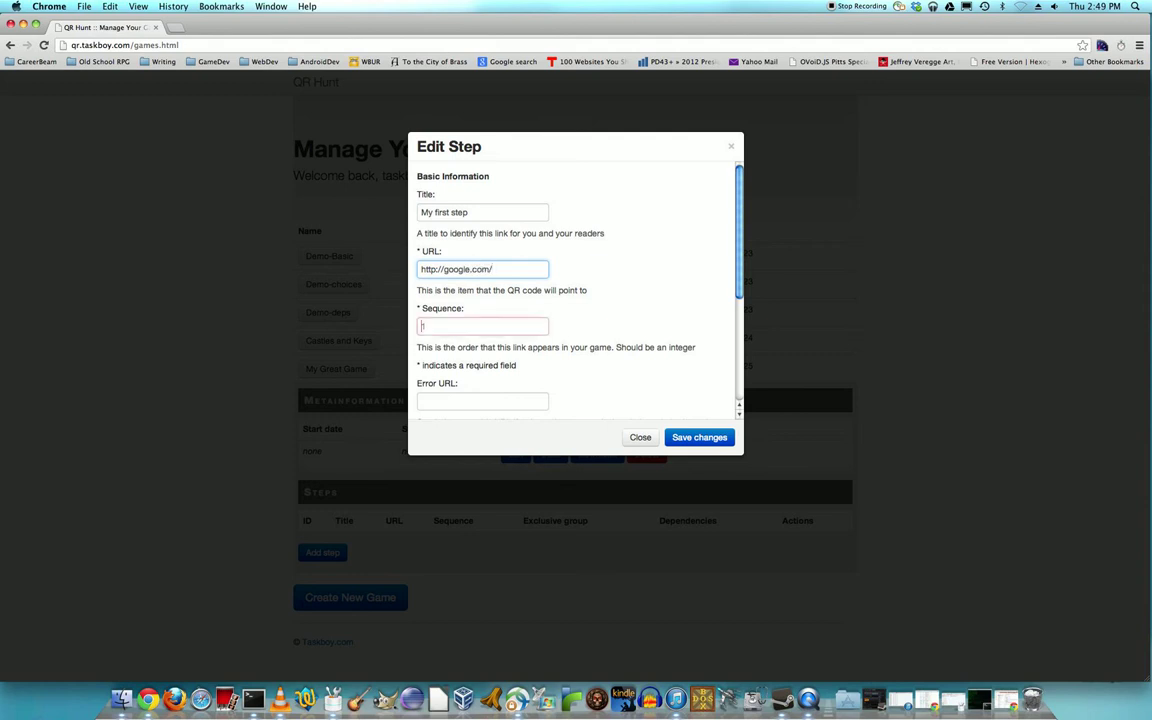
left_click(484, 326)
type("1")
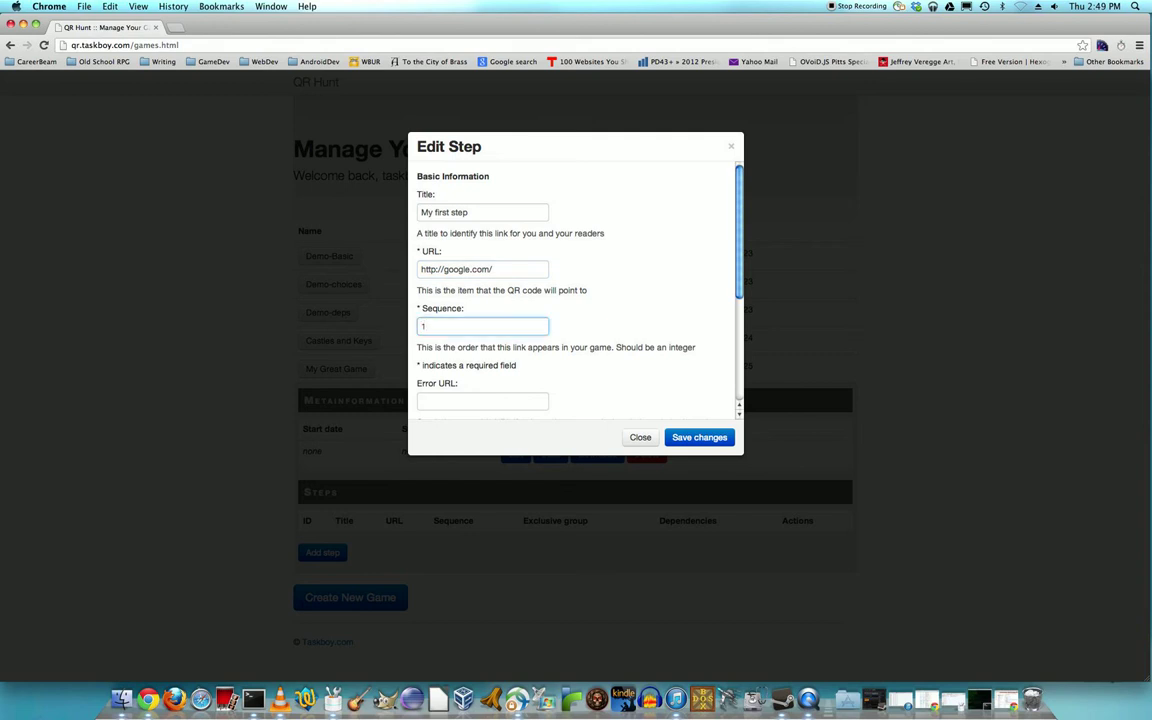
left_click(484, 326)
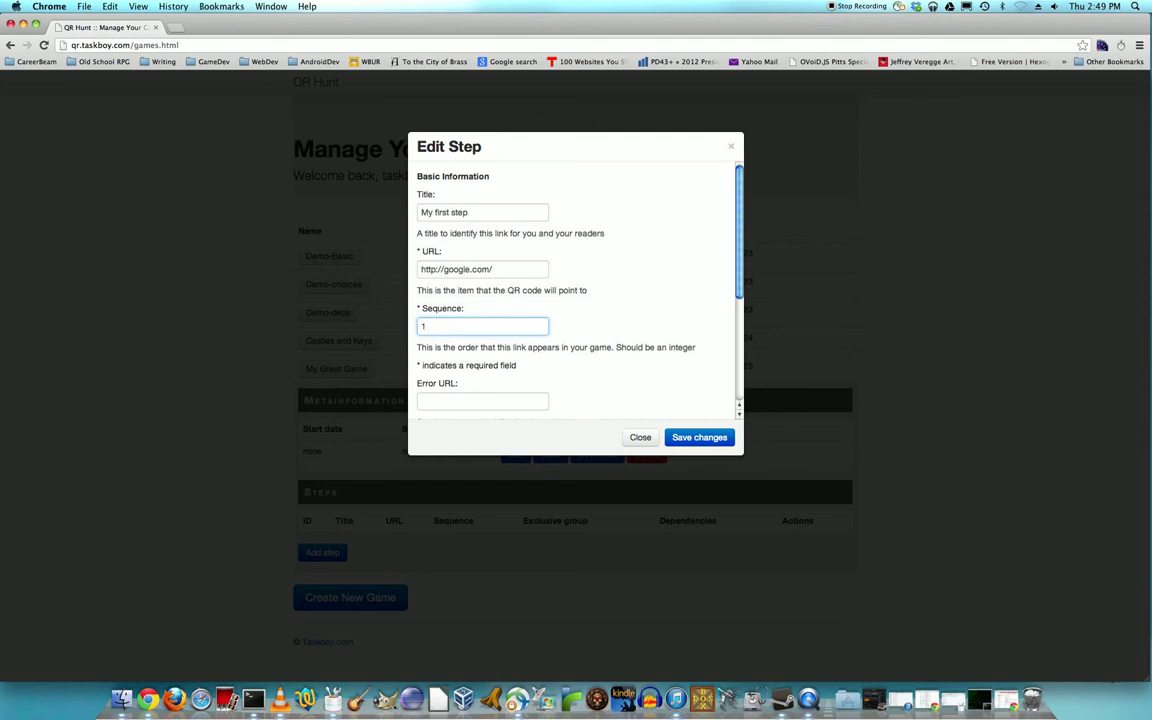
mouse_move(546, 180)
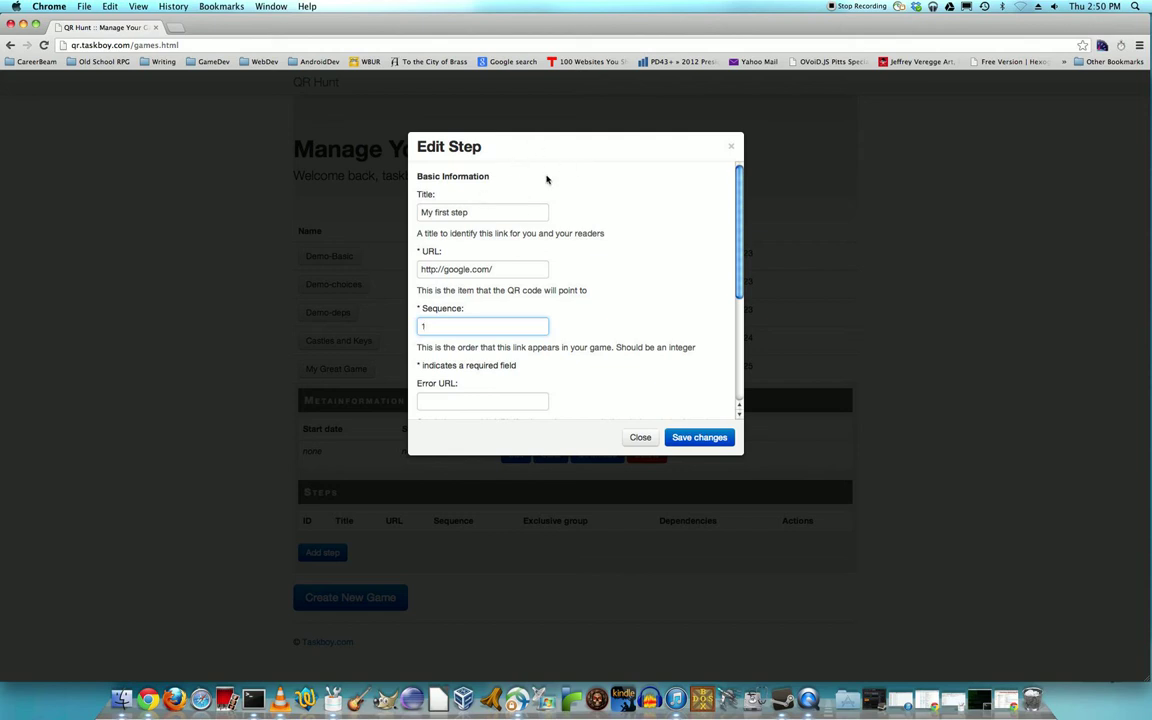
scroll("down", 3)
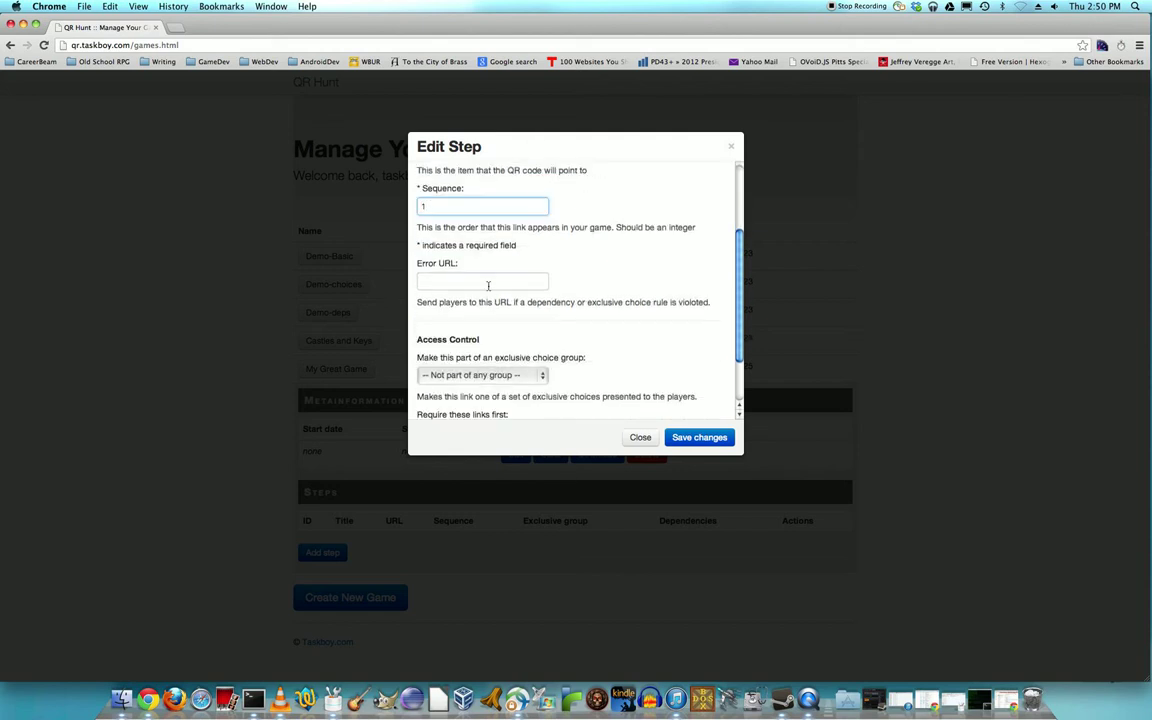
left_click(482, 280)
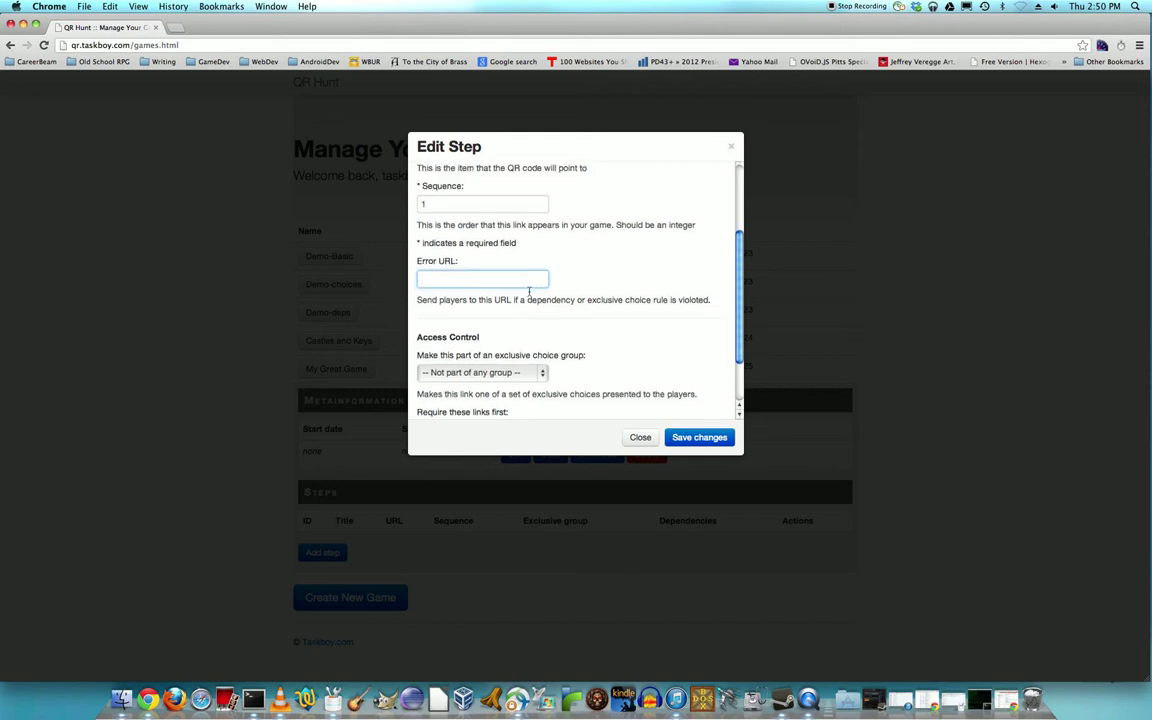
scroll("down", 3)
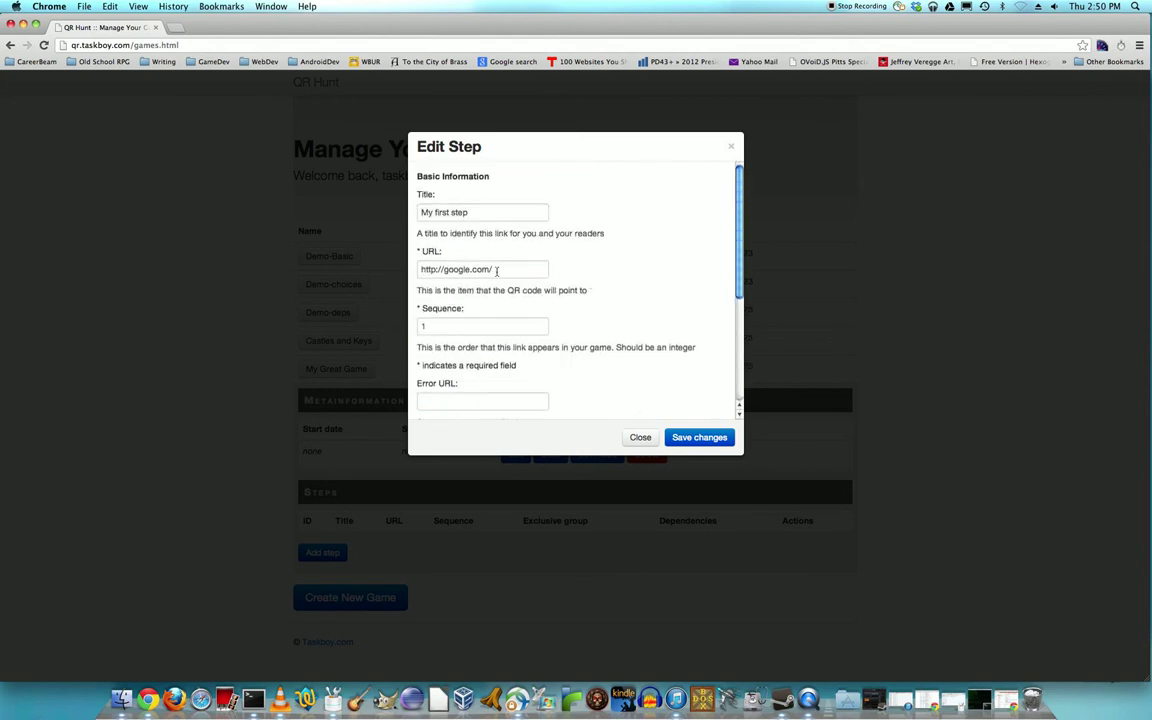
double_click(464, 268)
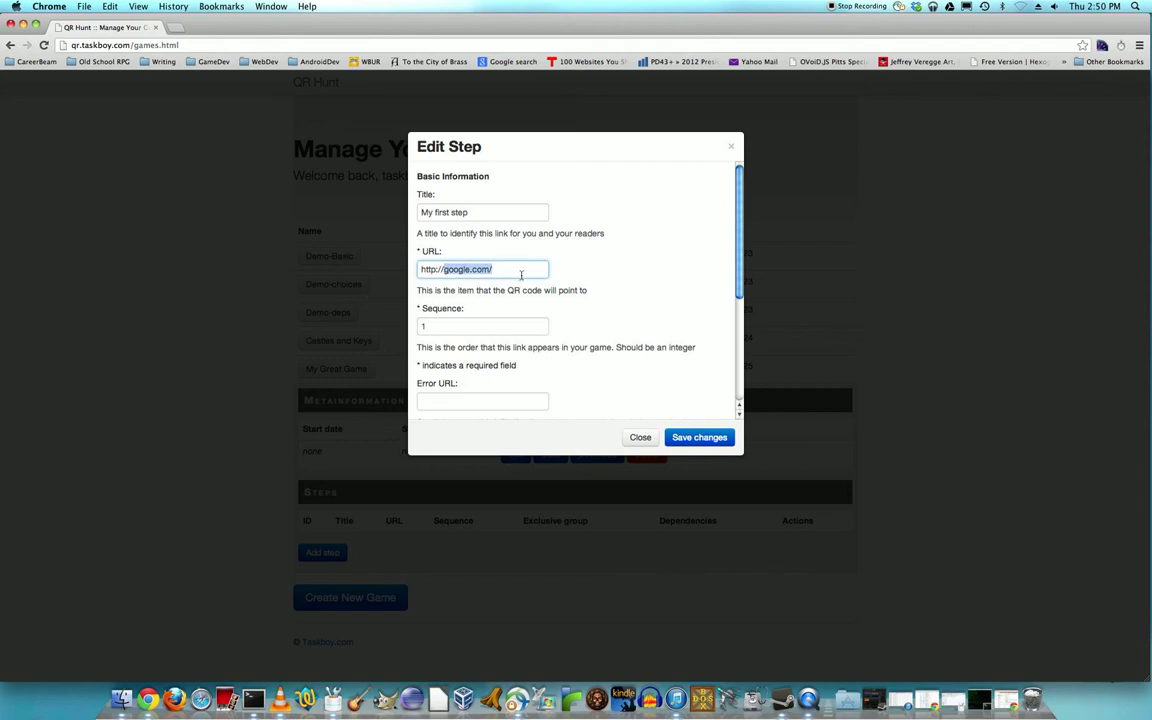
type("f")
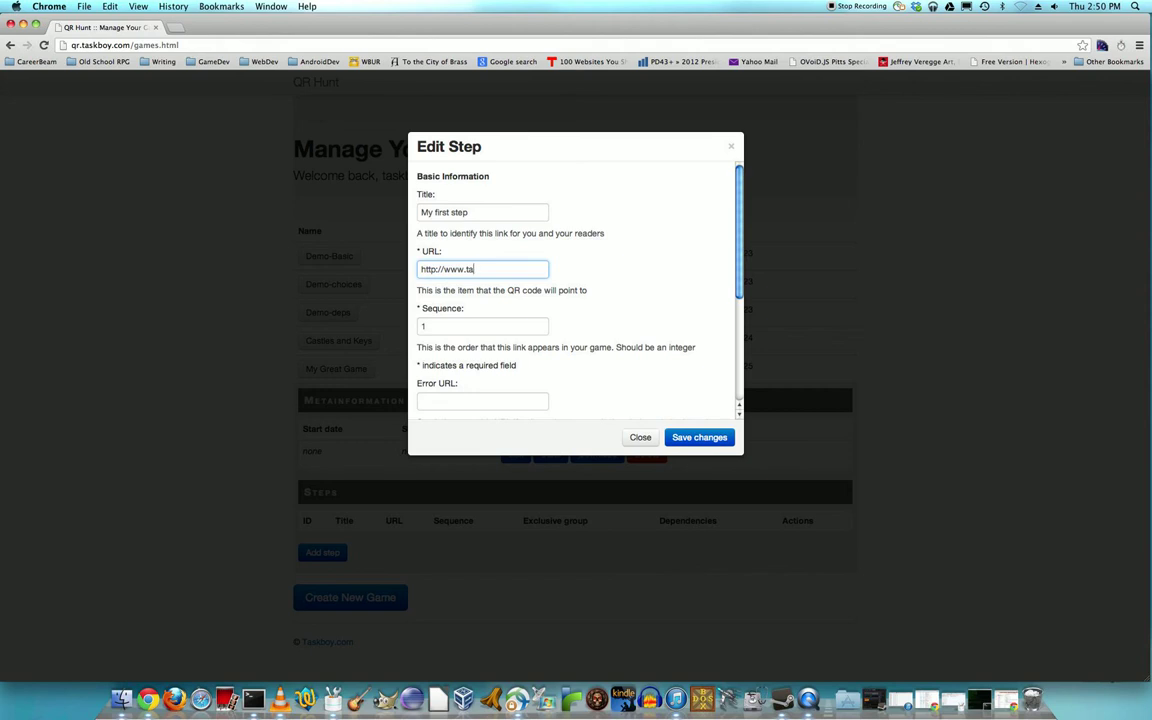
type("skboy.com/")
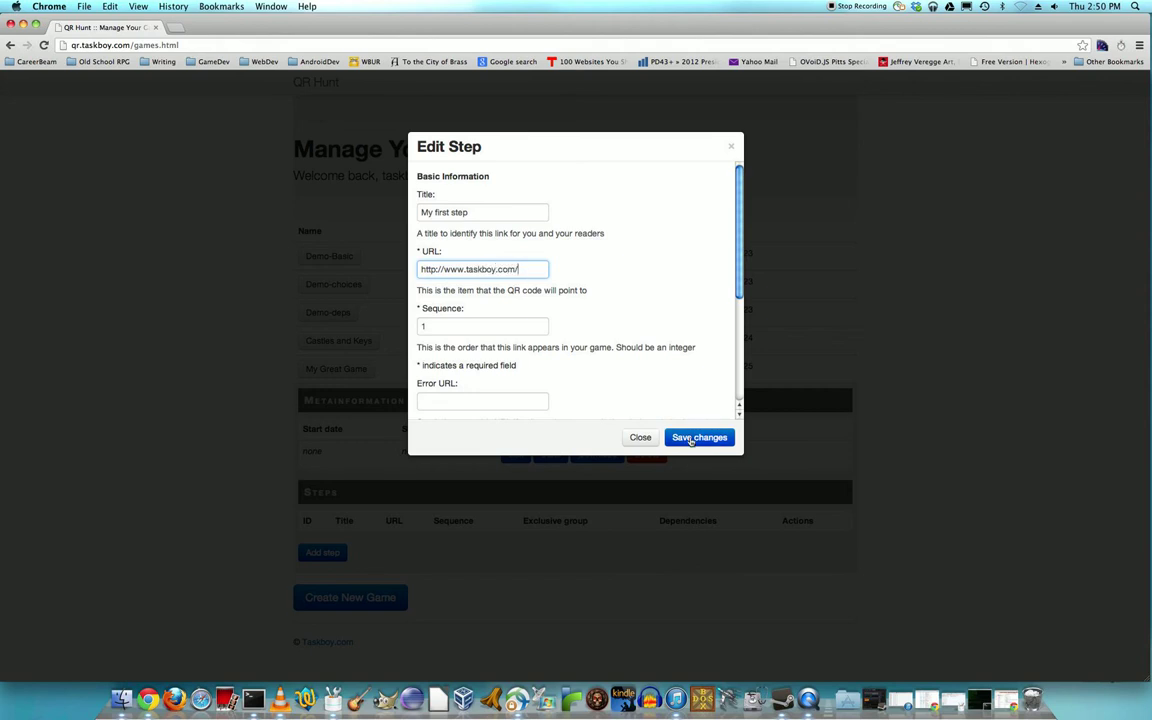
Save 'My first step' so it appears in the game's steps list.
left_click(700, 436)
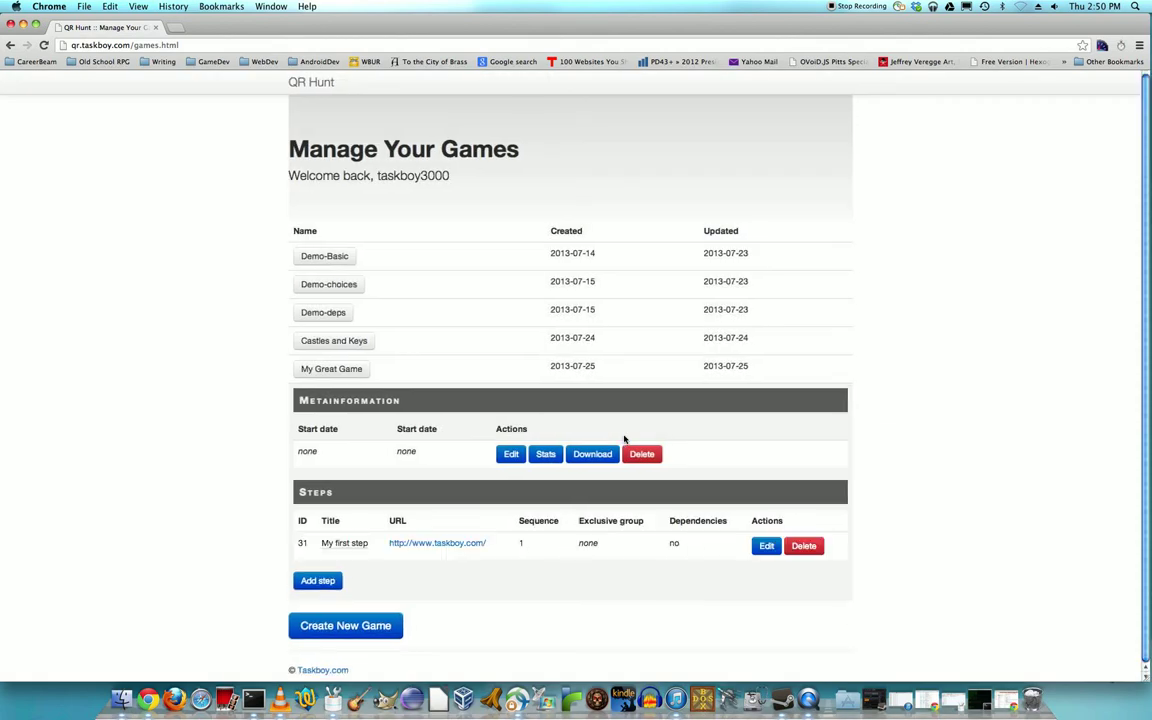
mouse_move(560, 514)
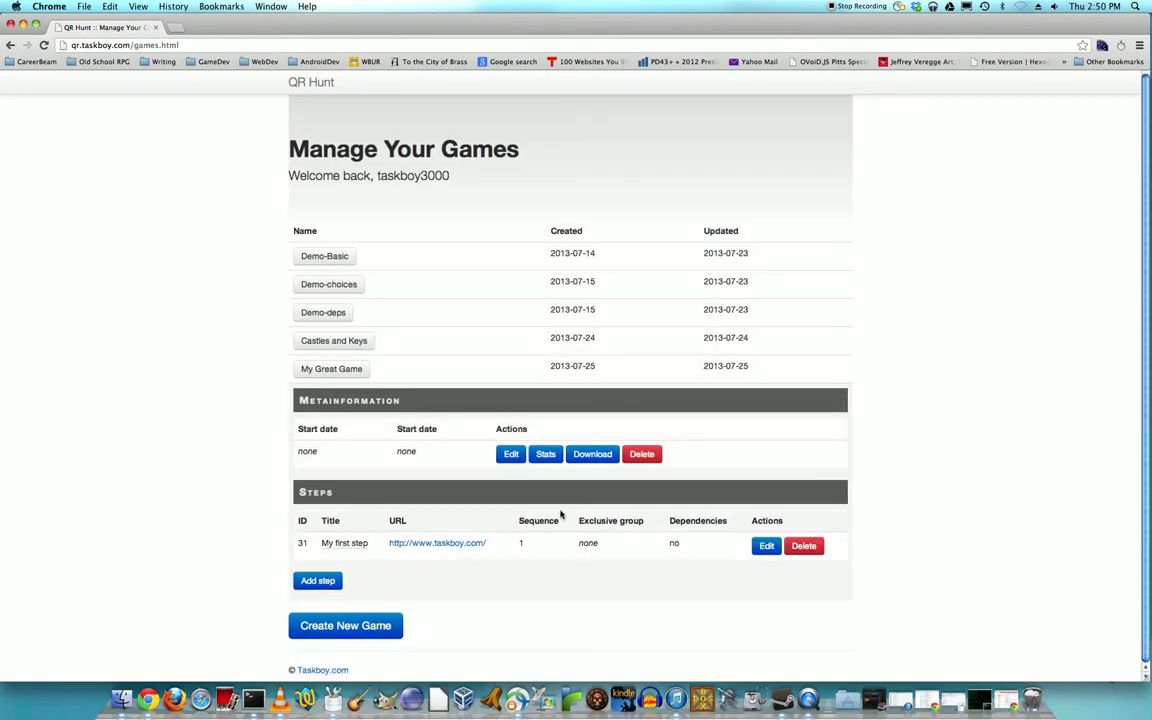
mouse_move(564, 524)
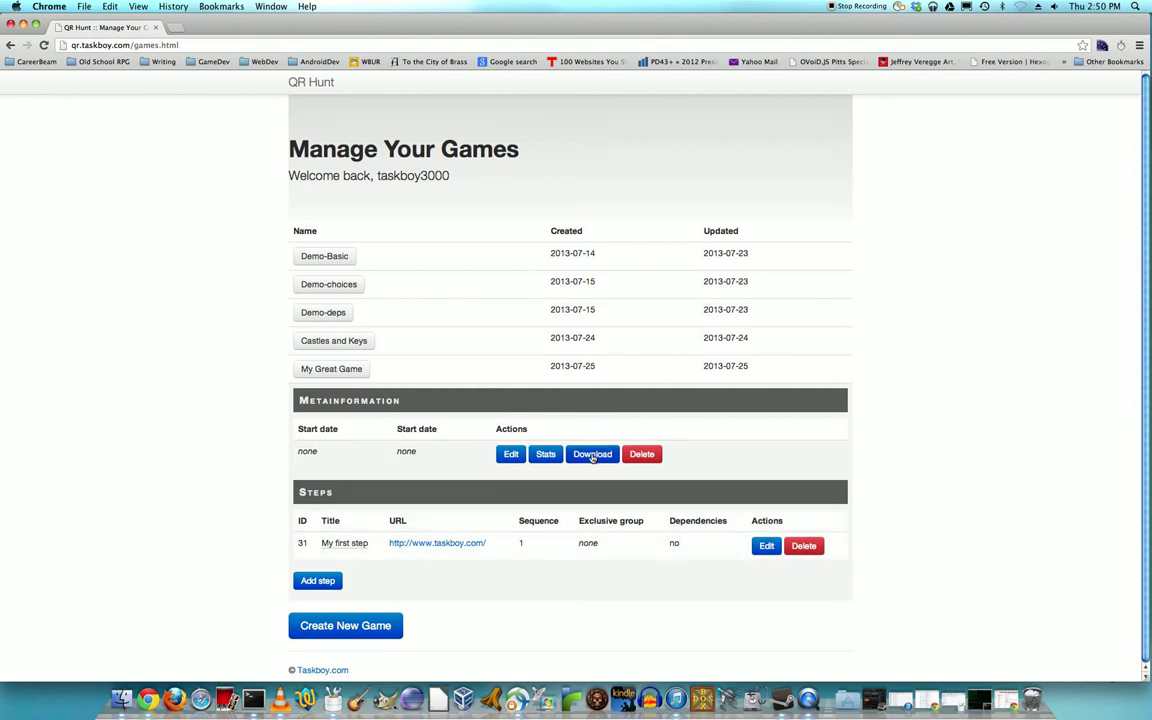
Download My Great Game's QR code .zip and reveal it in Finder.
left_click(592, 454)
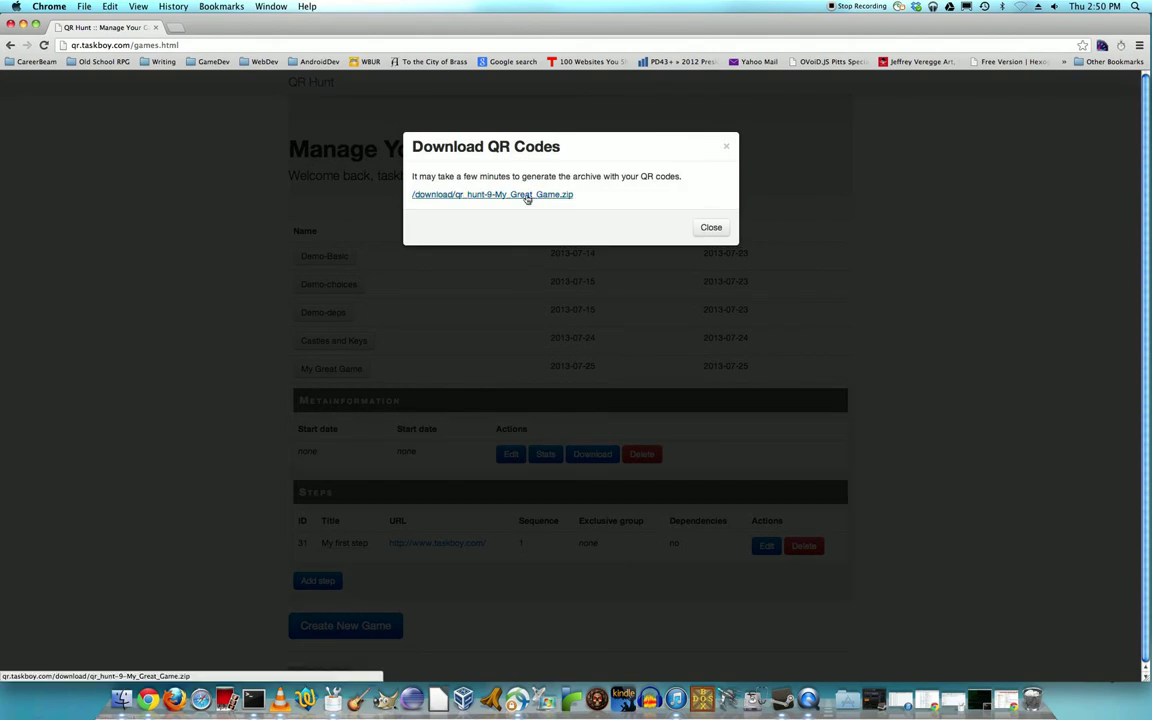
left_click(492, 194)
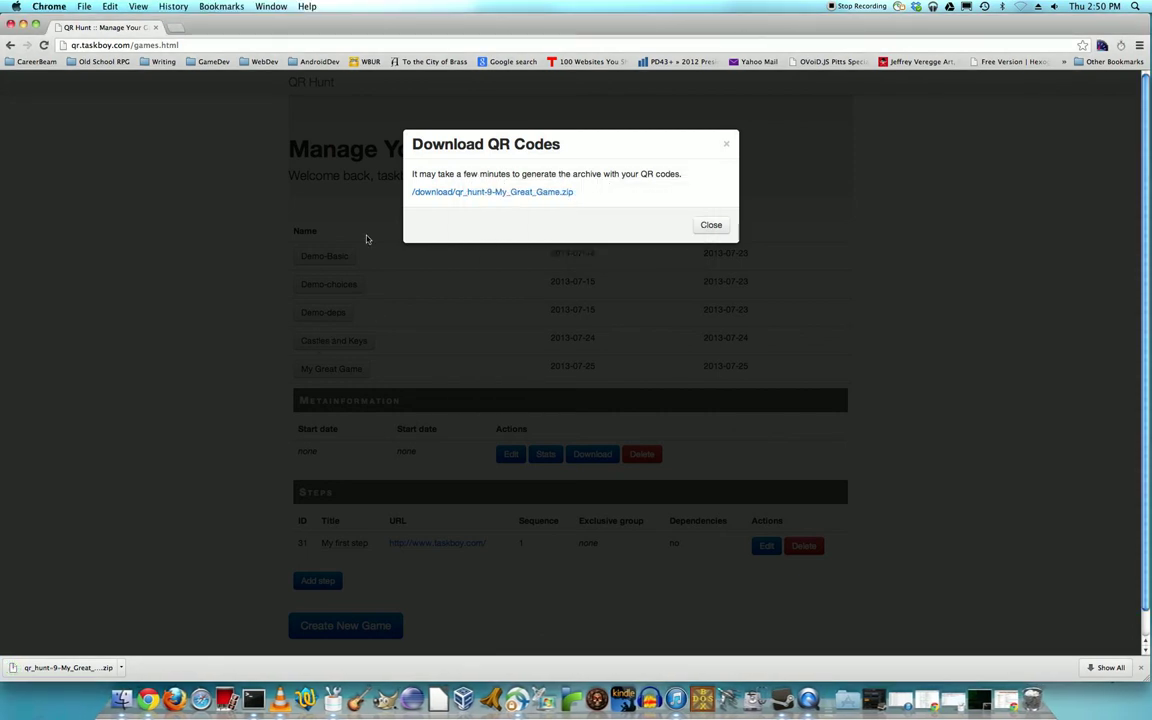
mouse_move(192, 480)
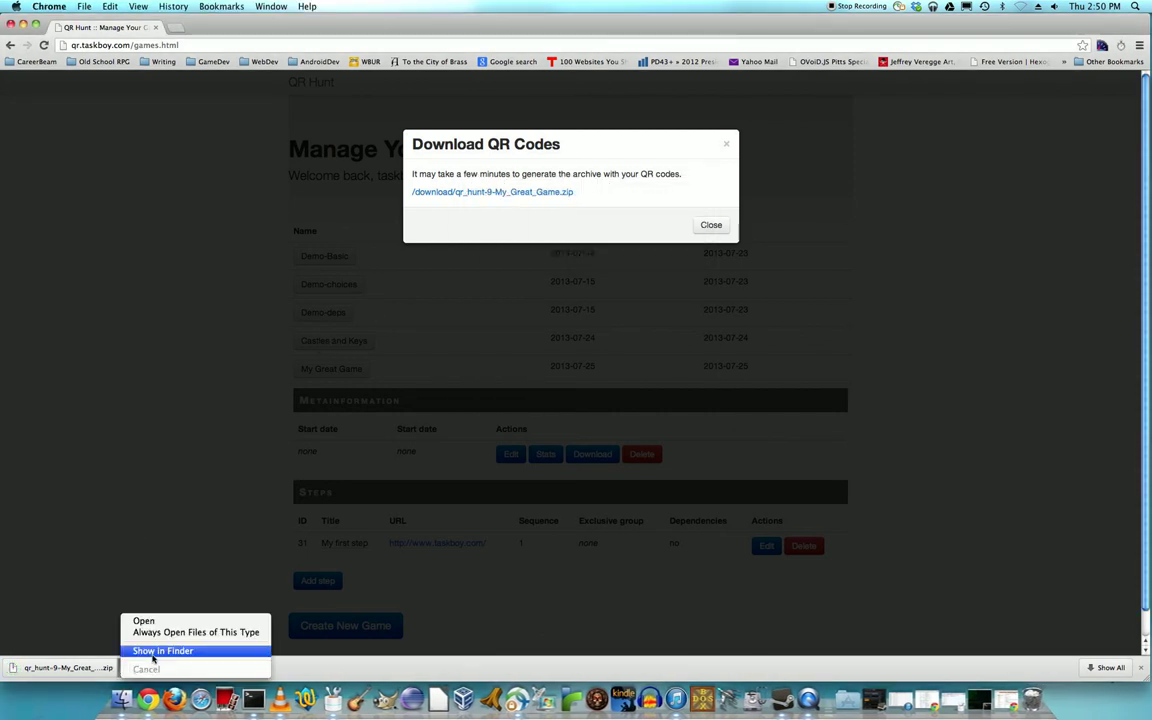
left_click(162, 652)
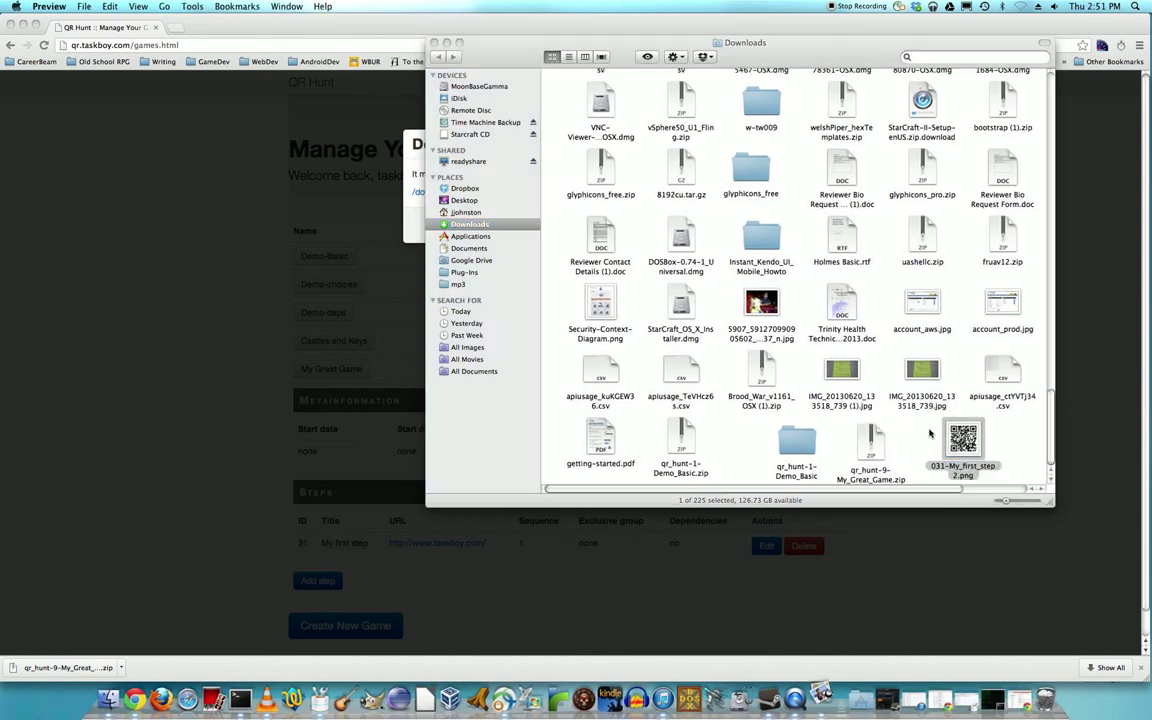
Preview 031-My_first_step-1.png from the Downloads folder.
double_click(962, 444)
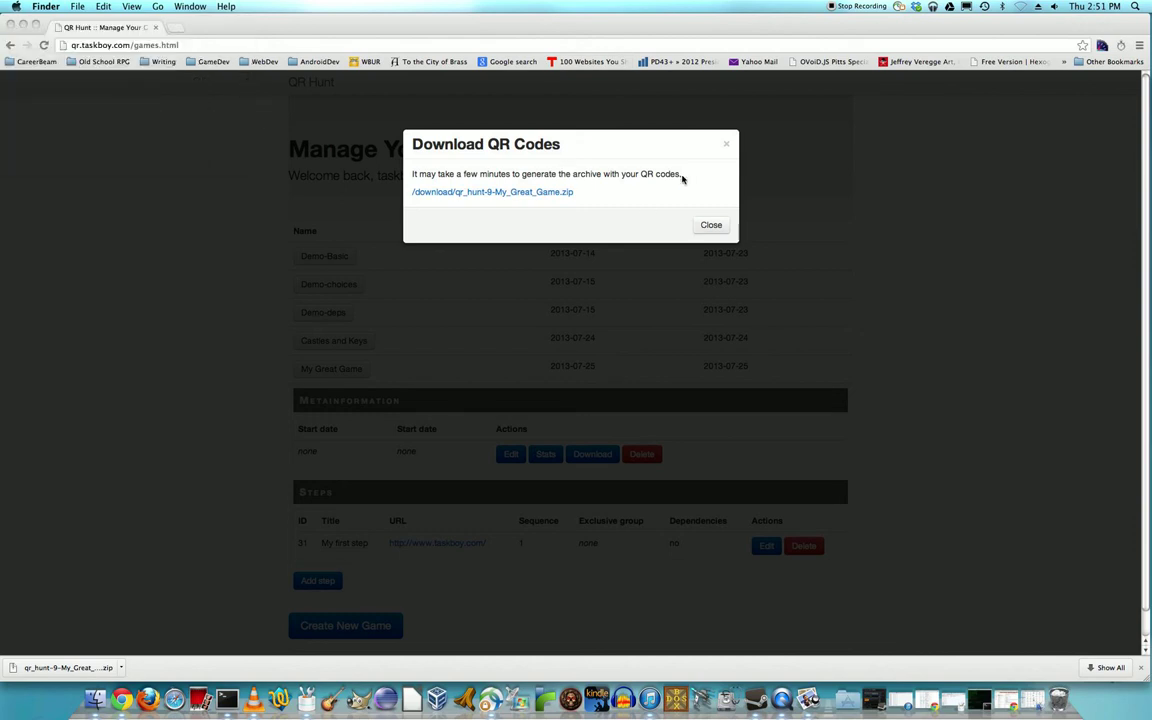
left_click(712, 224)
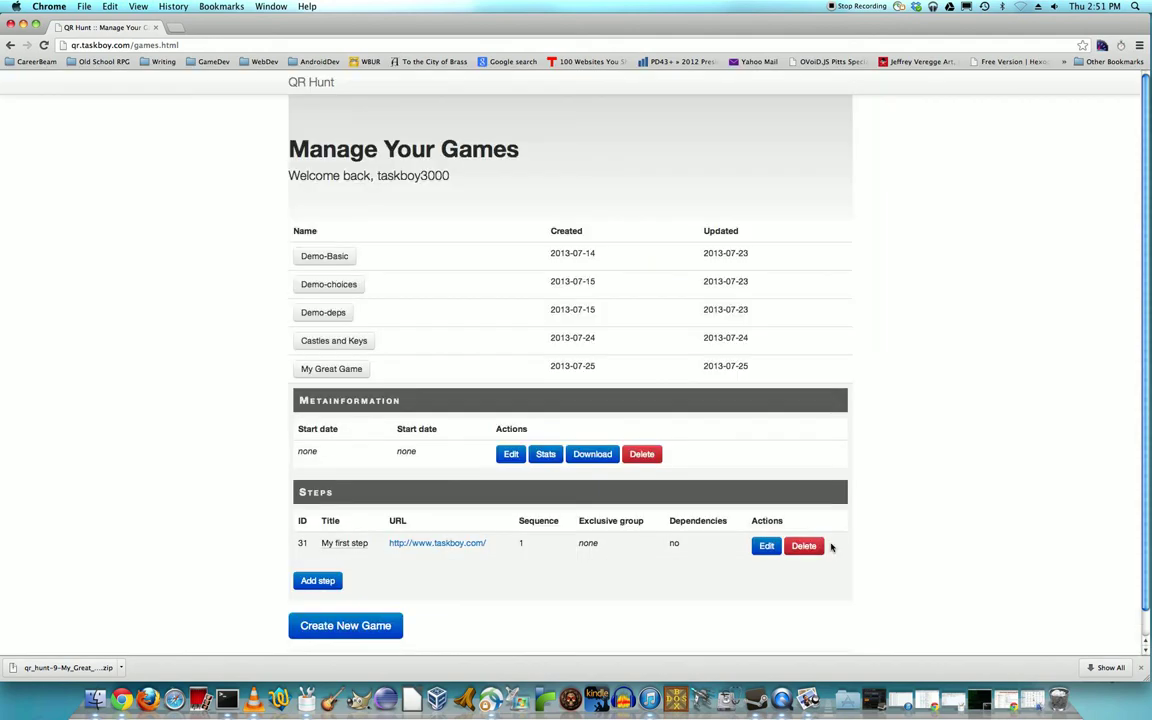
left_click(766, 544)
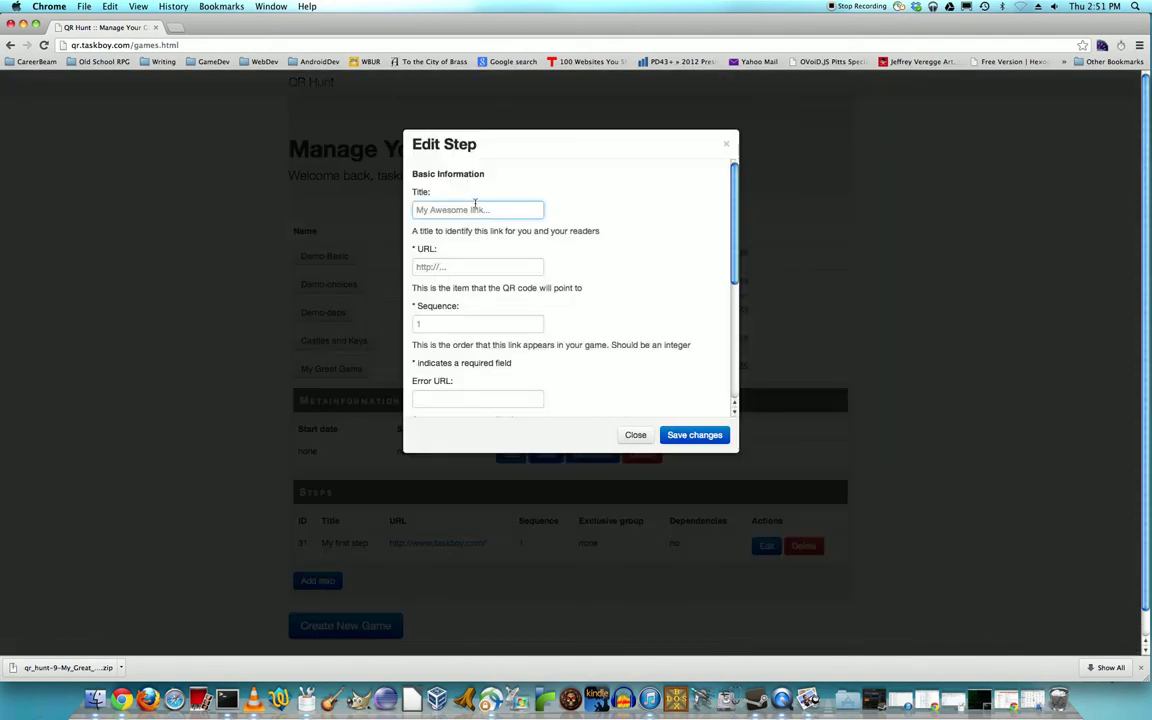
type("http://g")
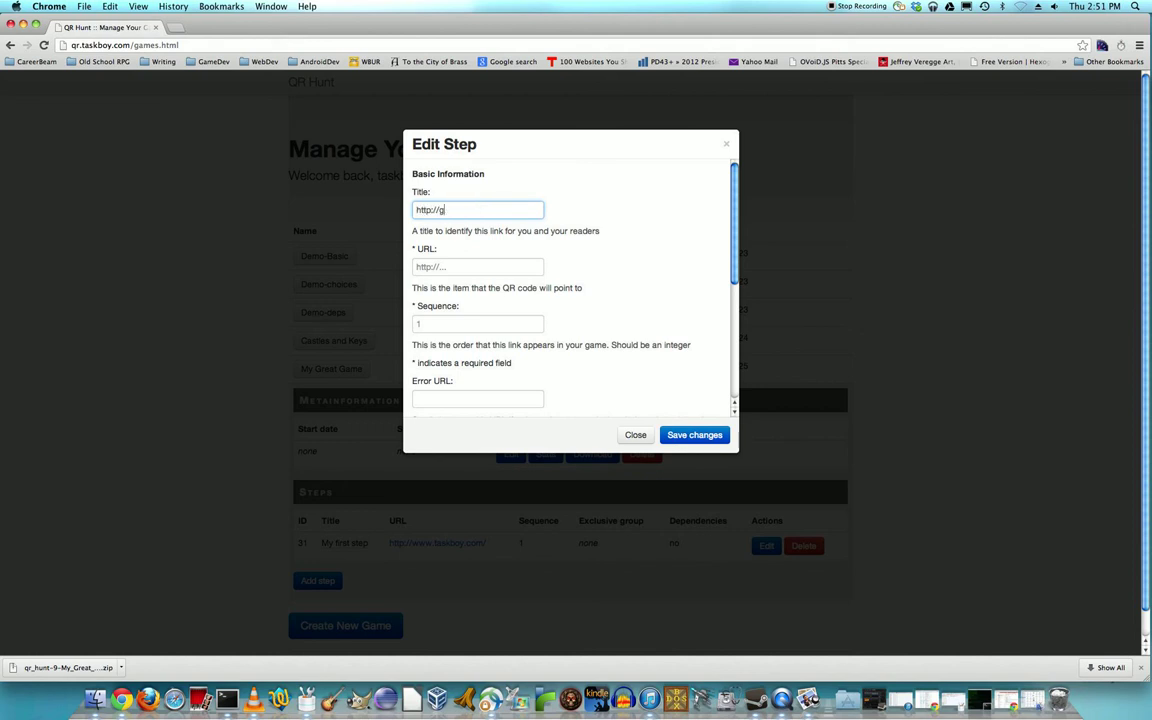
type("ameshelf.")
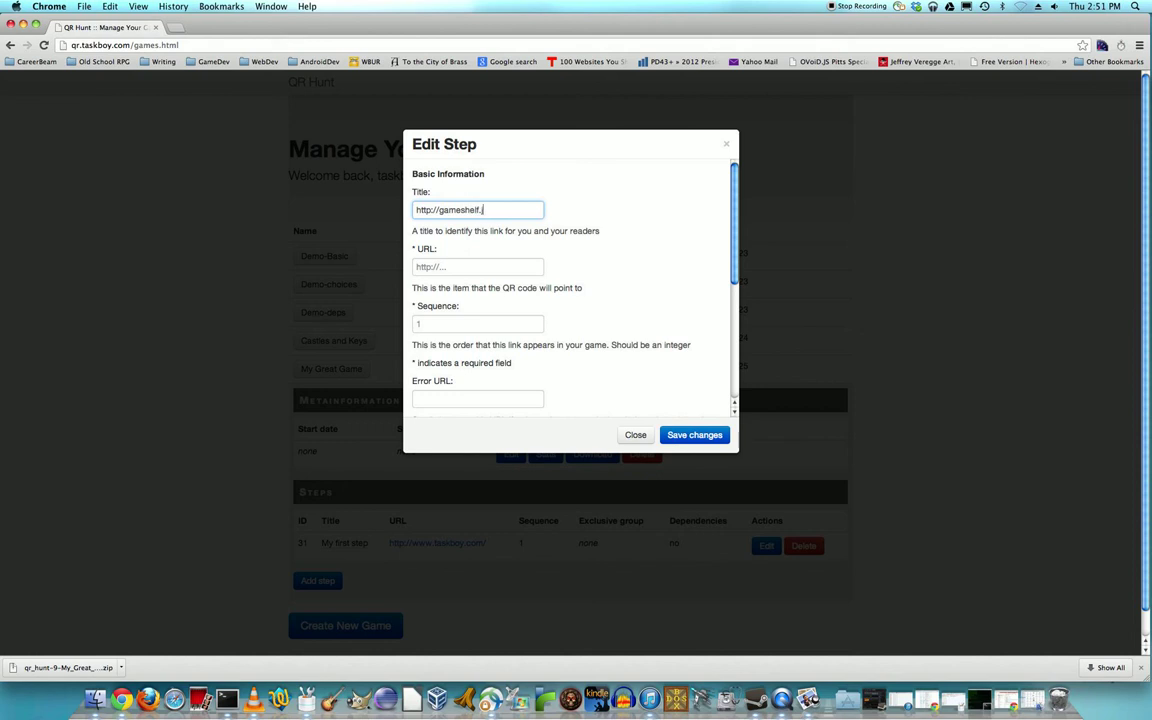
type("jmac.org")
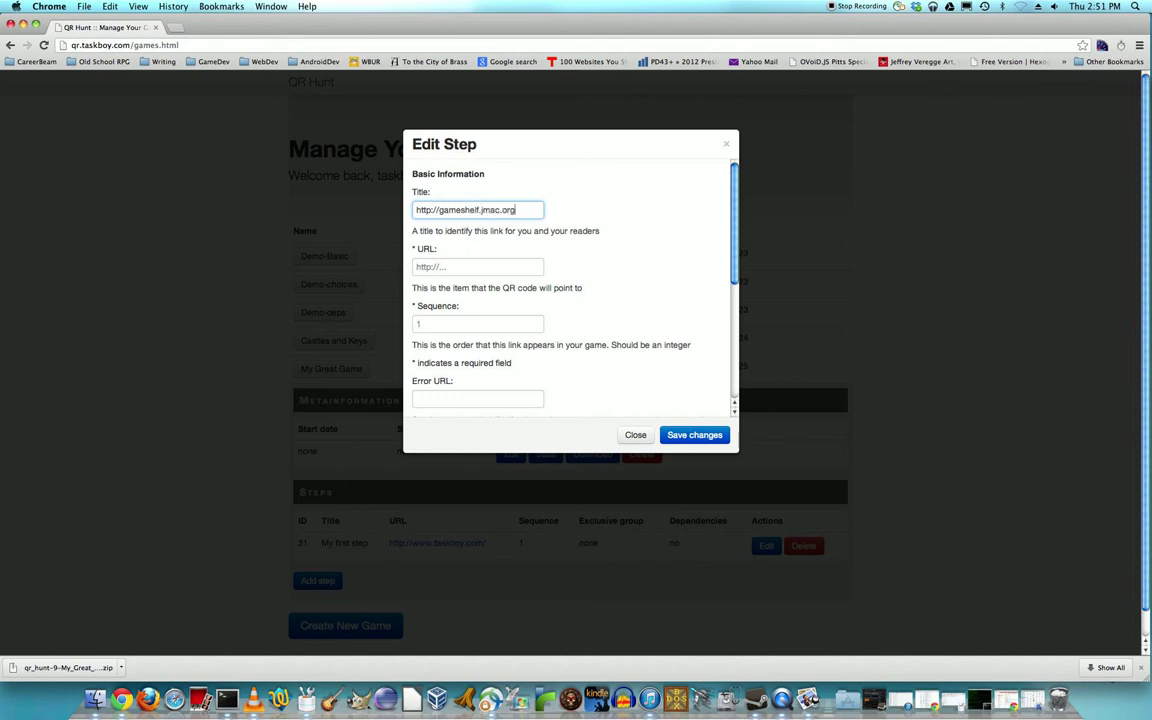
left_click(476, 266)
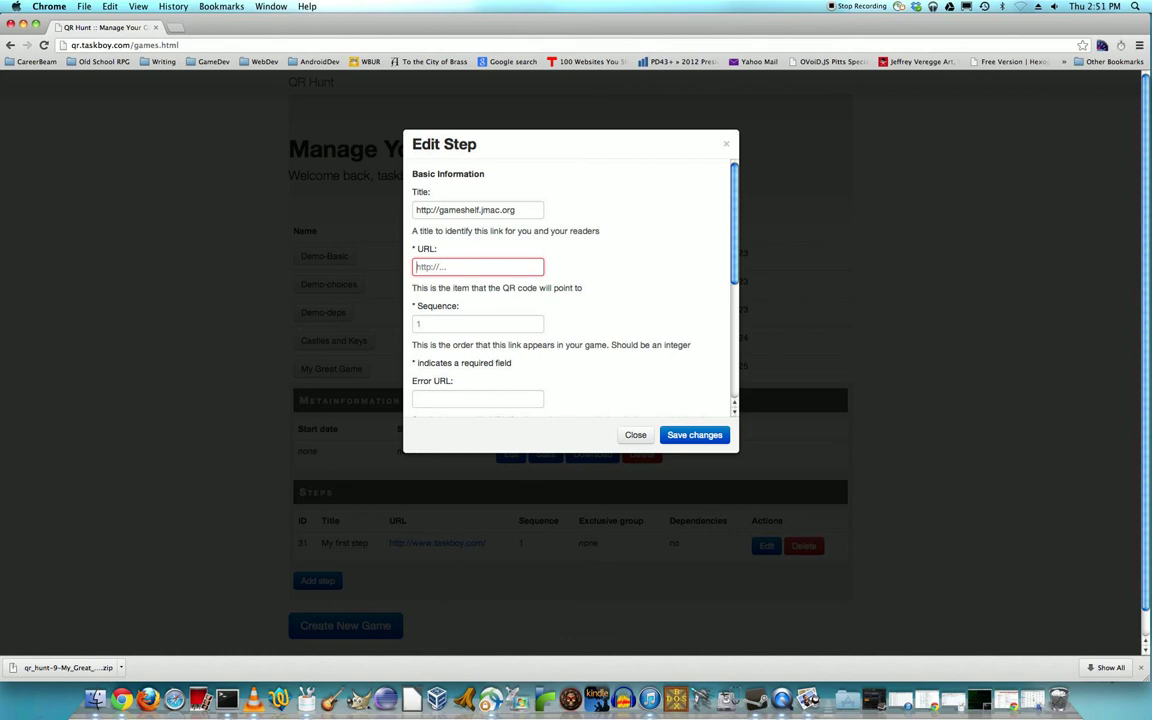
Move the address to URL, set title Gameshelf and sequence 2, and save.
left_click(478, 210)
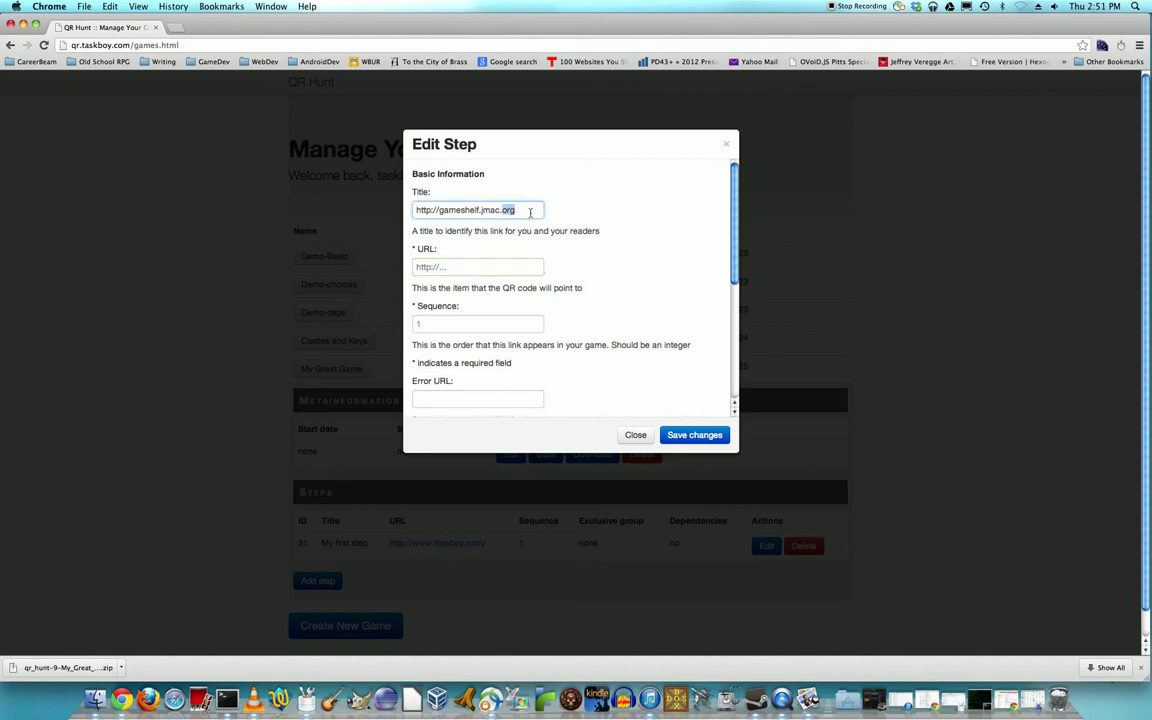
triple_click(478, 210)
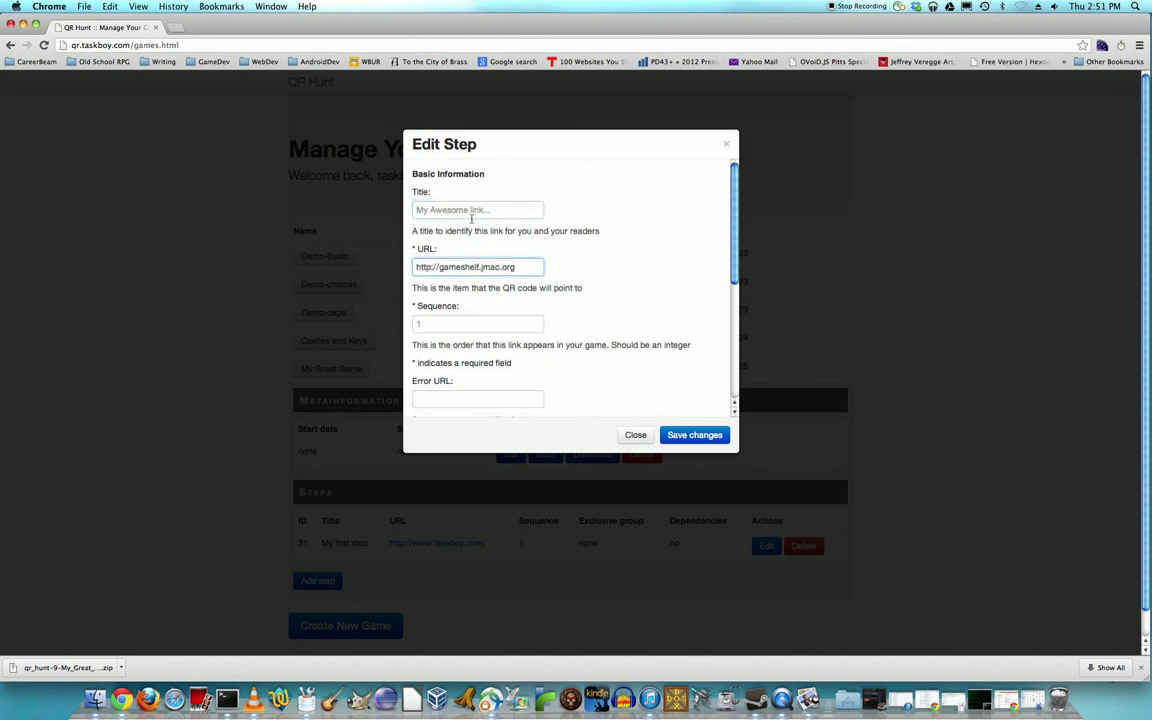
left_click(480, 210)
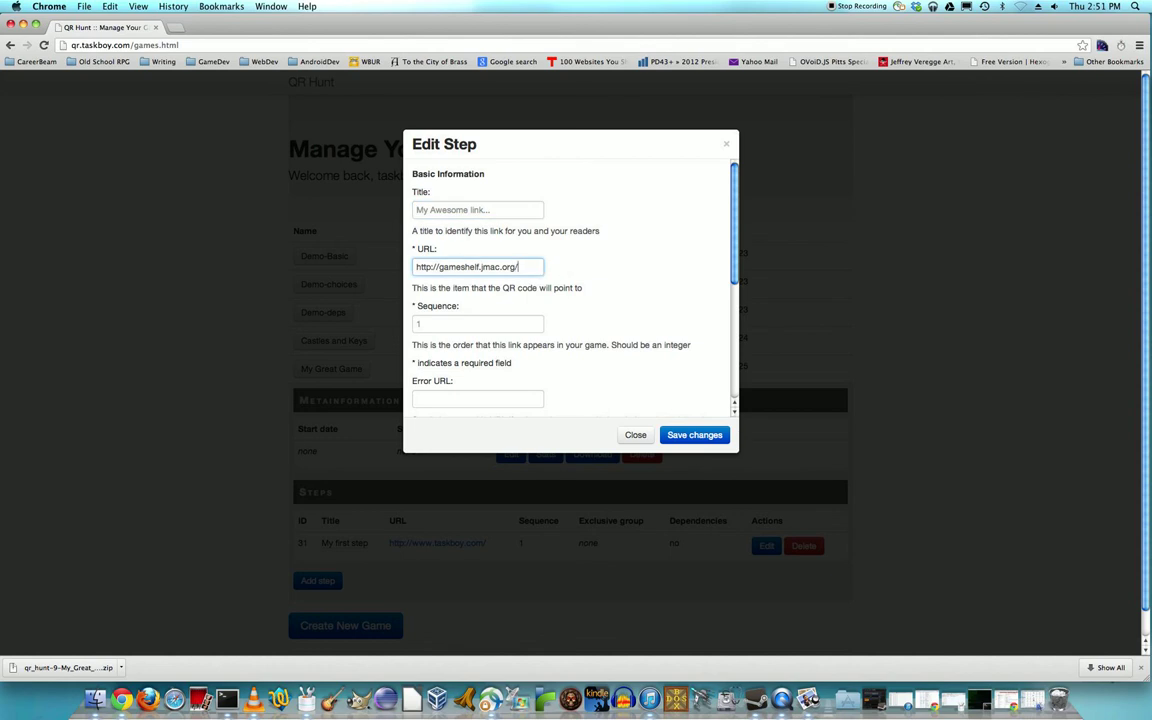
type("Gameshelf")
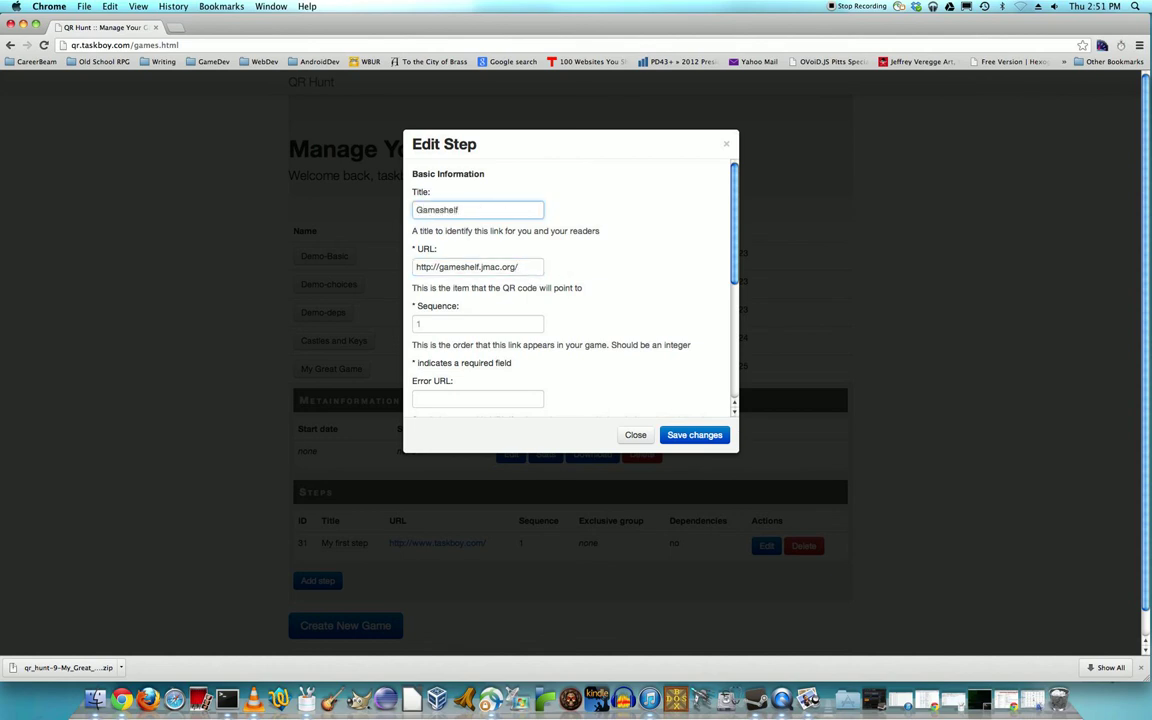
type("2")
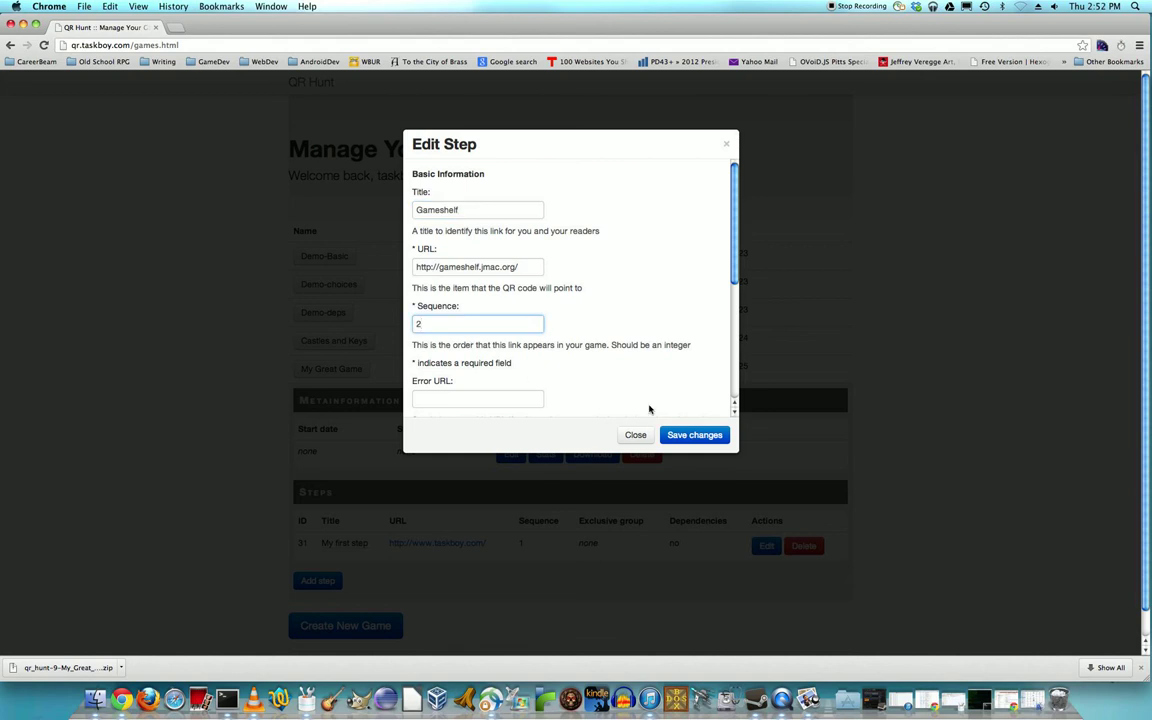
left_click(636, 434)
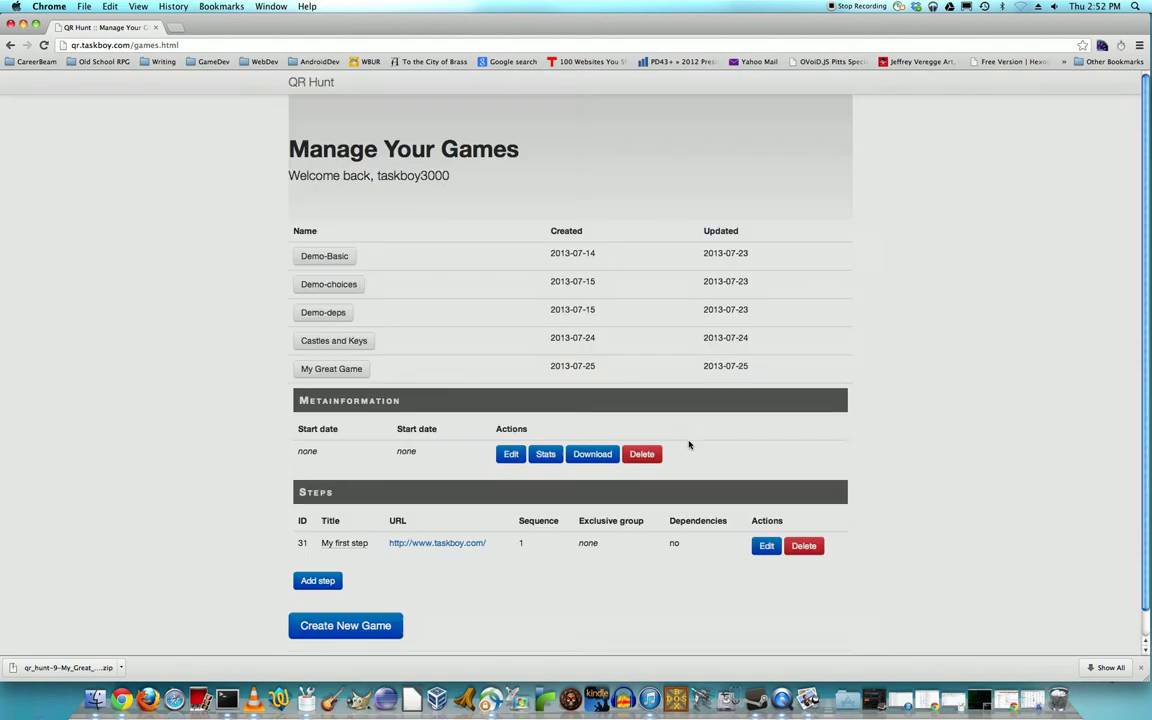
Download the updated QR code archive and reveal it in Finder.
left_click(316, 580)
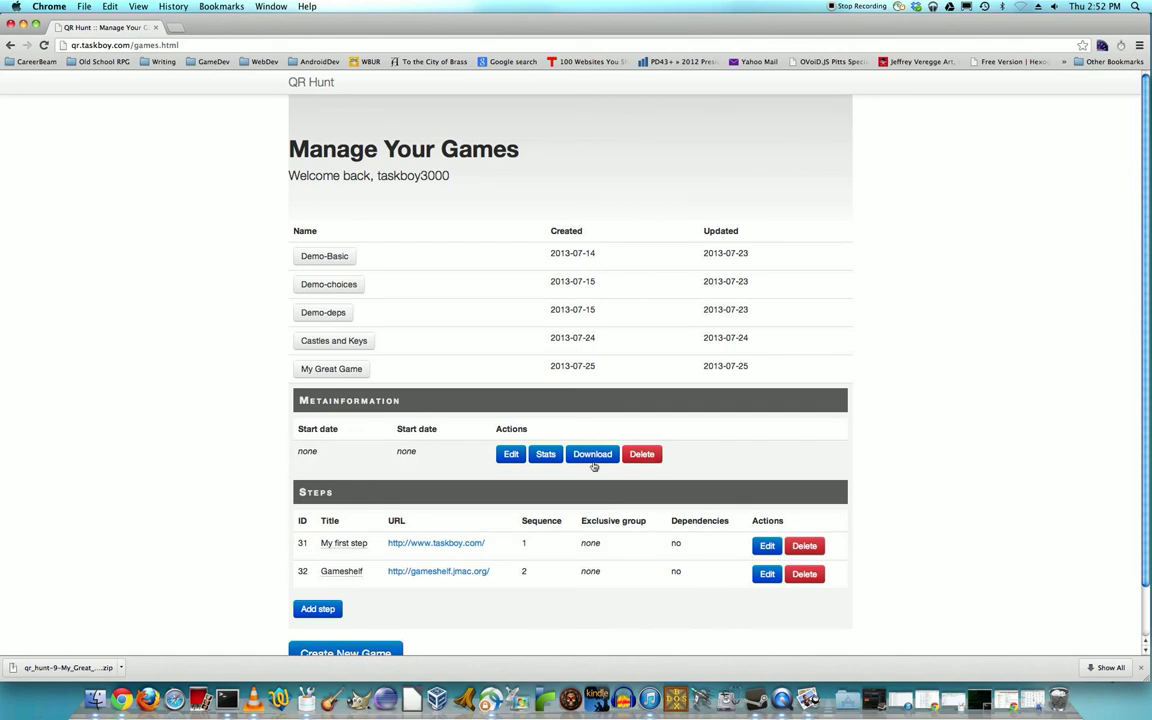
left_click(592, 452)
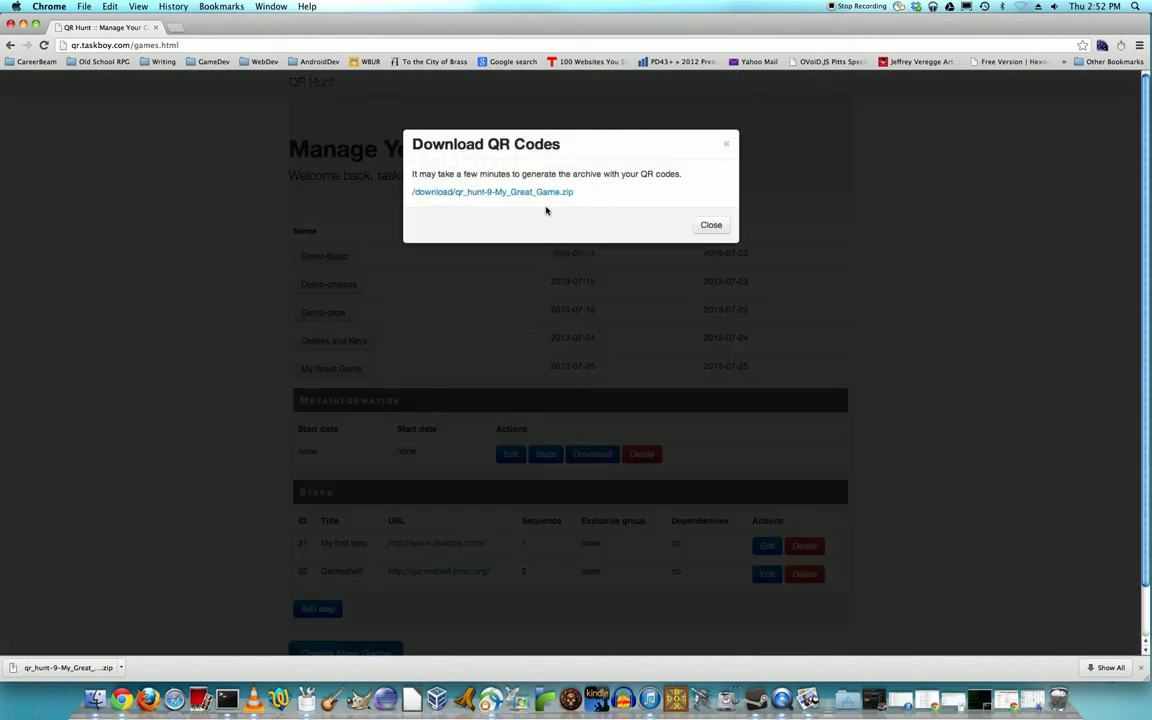
left_click(492, 192)
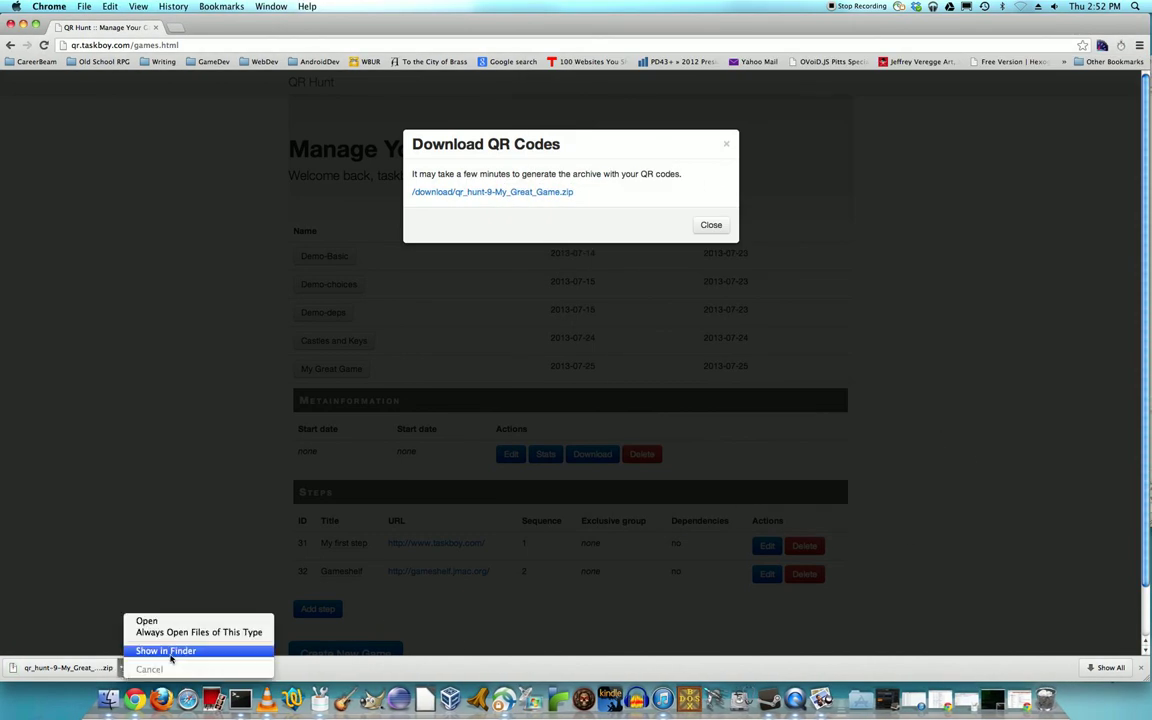
left_click(164, 650)
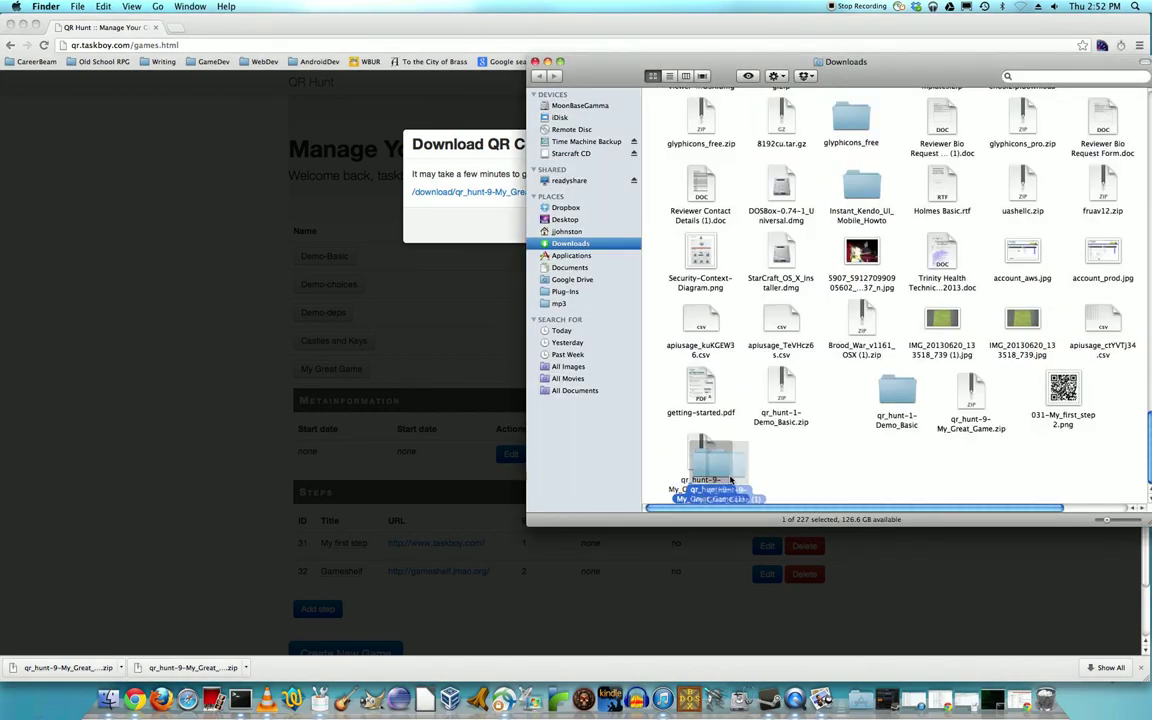
Open the archive's Gameshelf QR image, then dismiss the download notice.
double_click(718, 460)
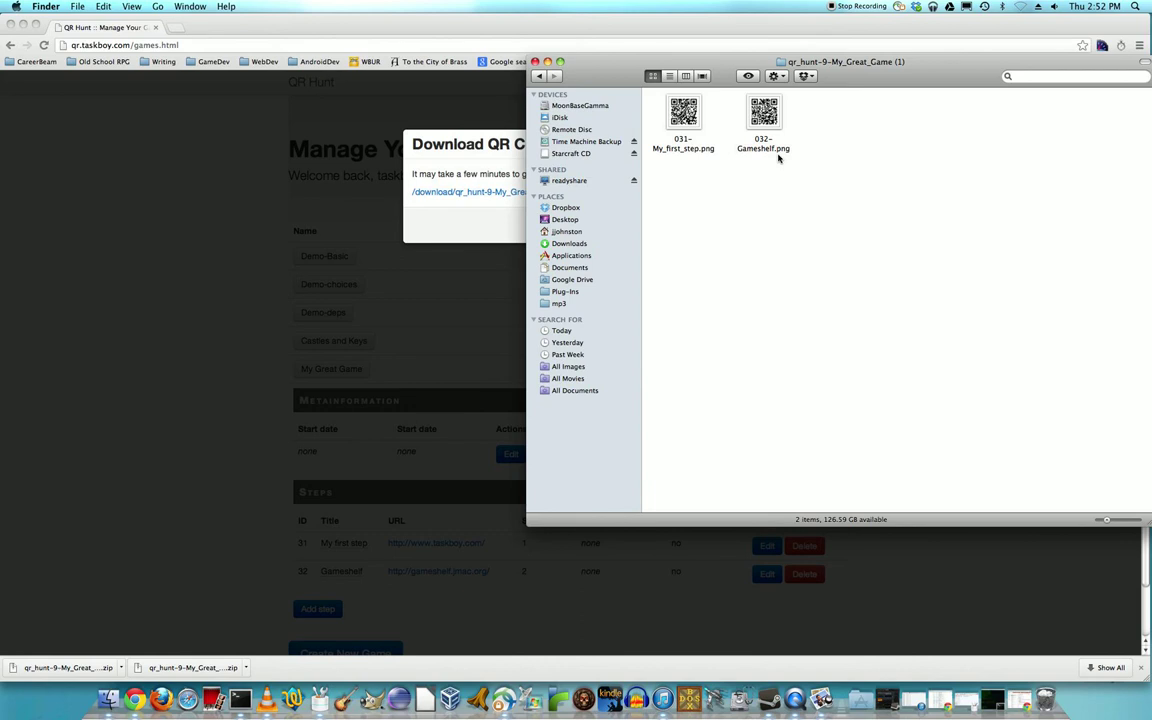
double_click(764, 112)
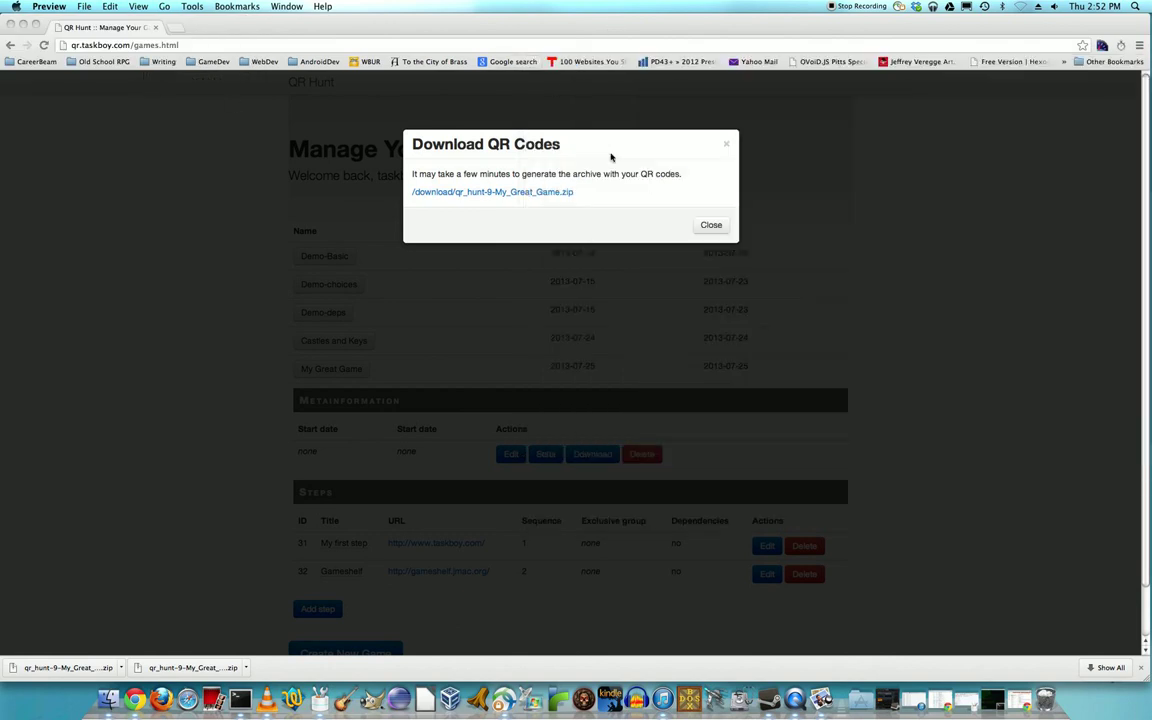
left_click(712, 224)
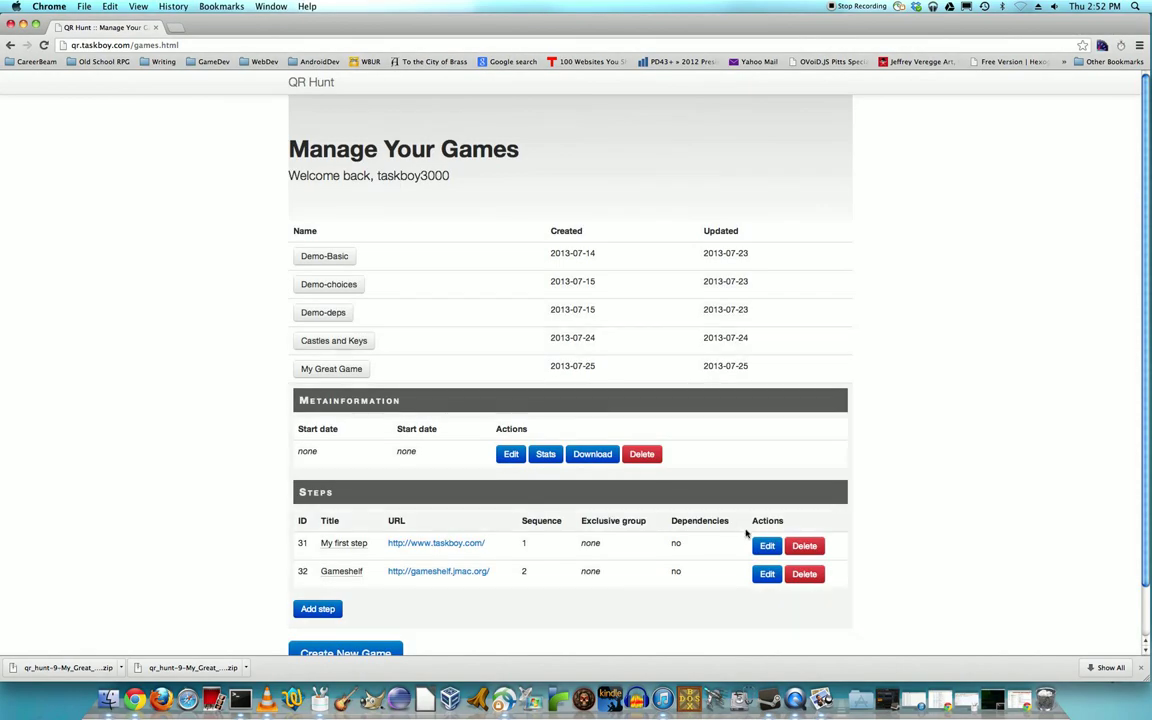
Assign My first step to a newly created exclusive group 'mygroup' and save the change.
left_click(766, 544)
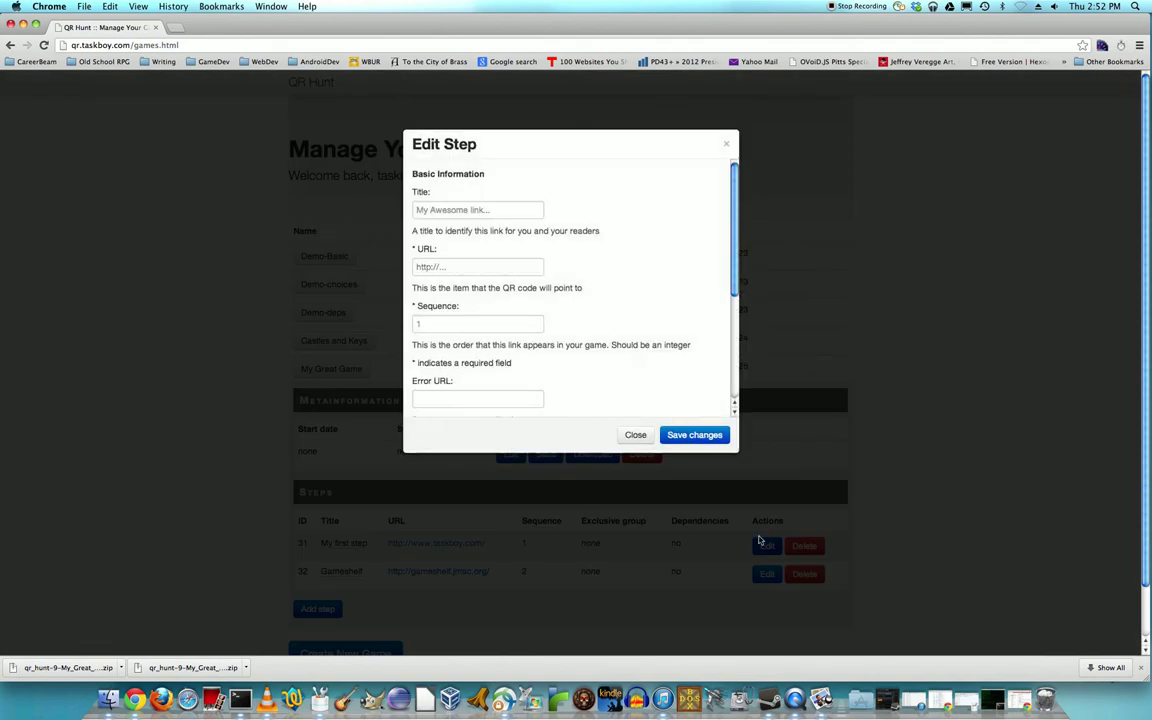
scroll("down", 3)
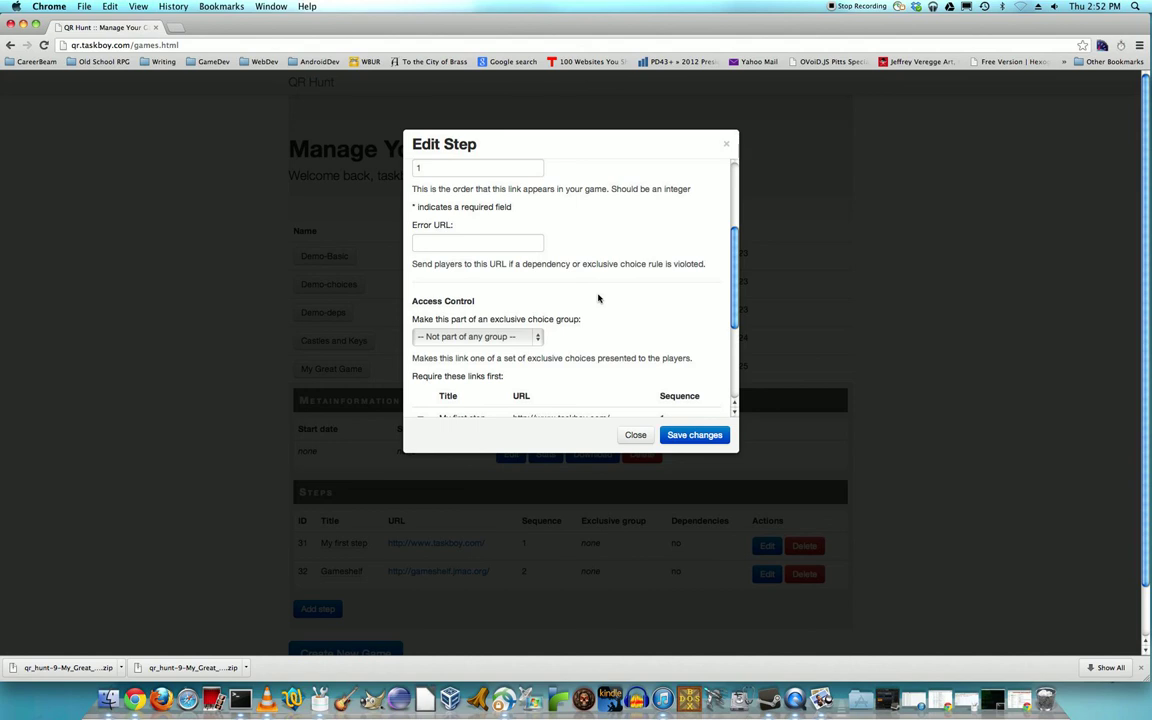
left_click(476, 336)
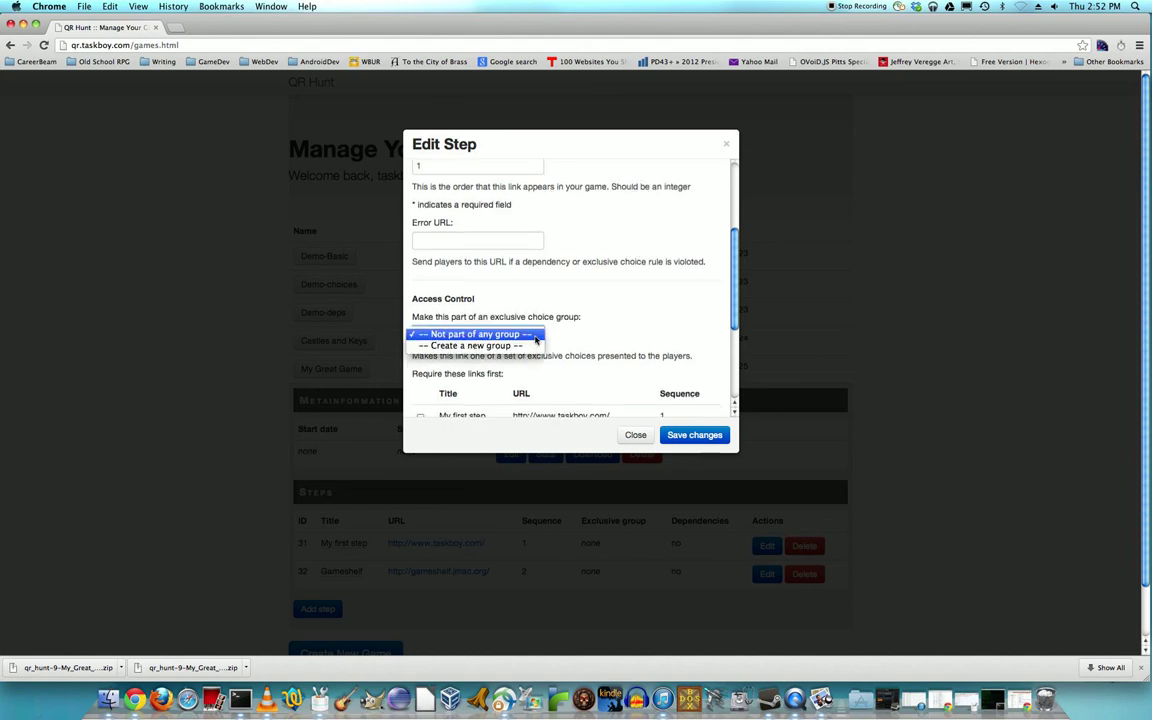
left_click(476, 334)
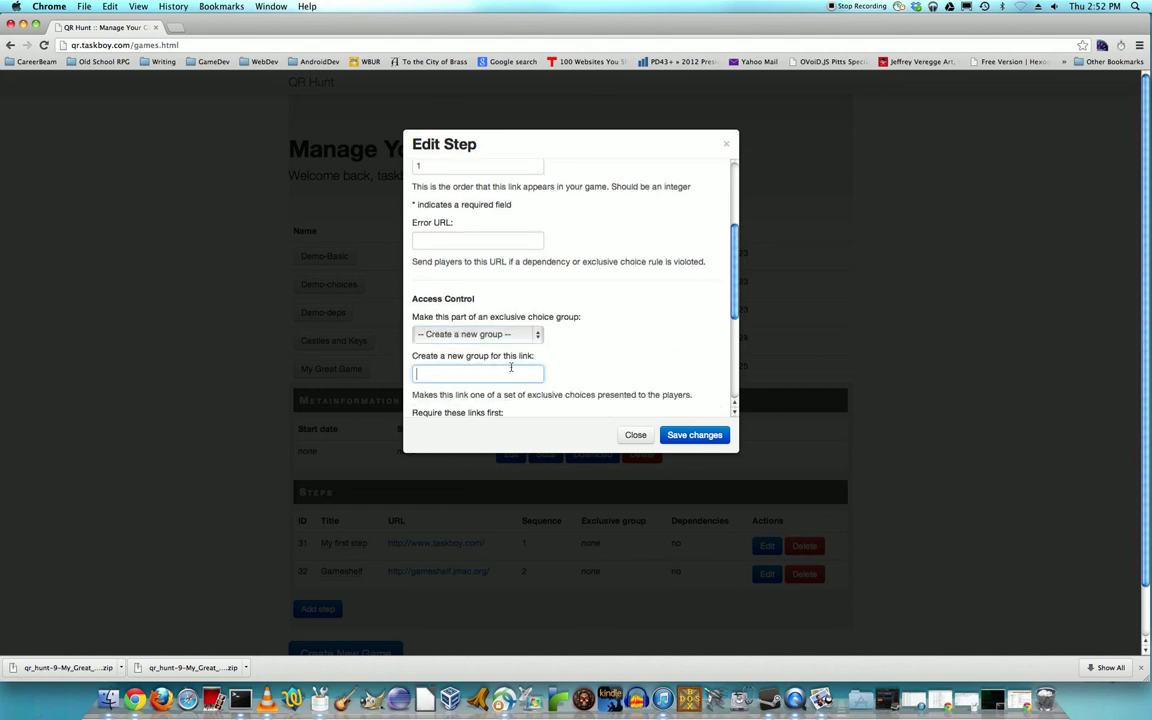
type("g")
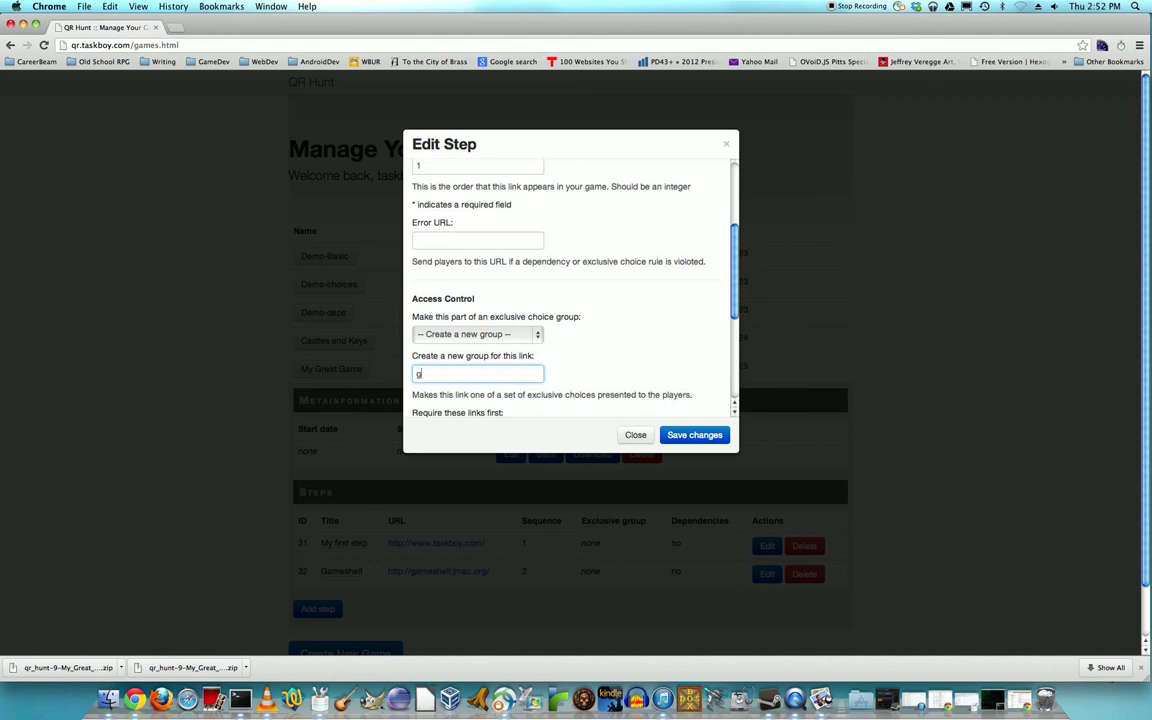
type("ro")
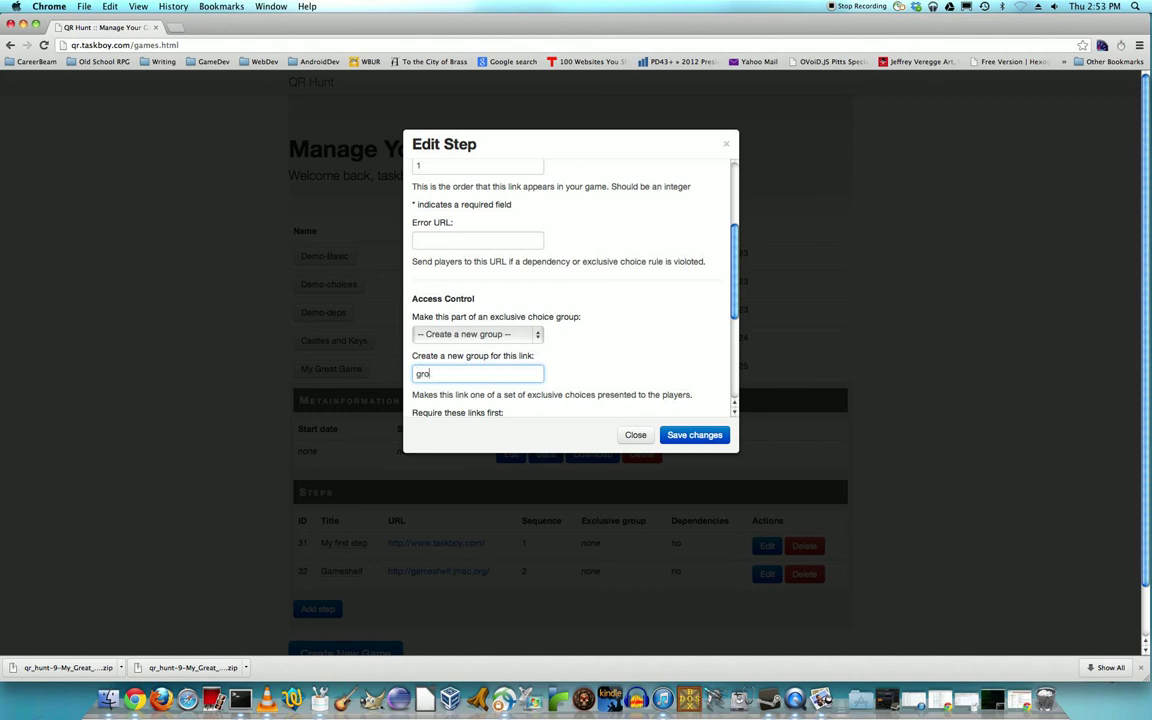
type("mygroup")
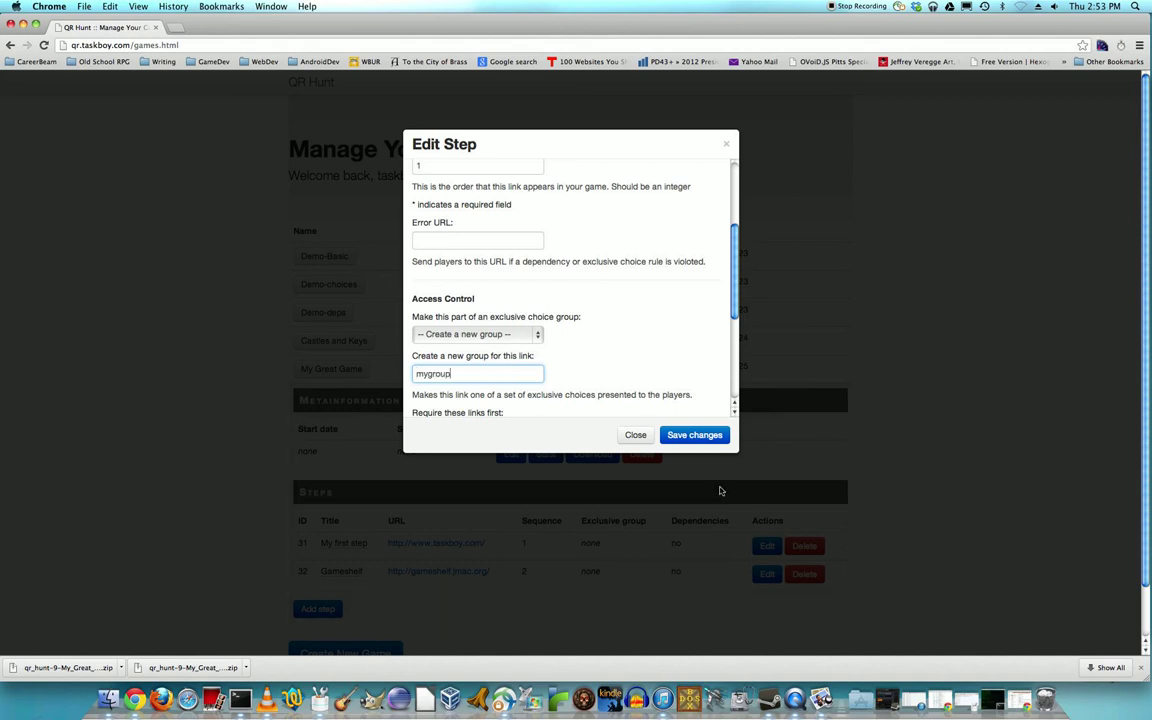
left_click(636, 434)
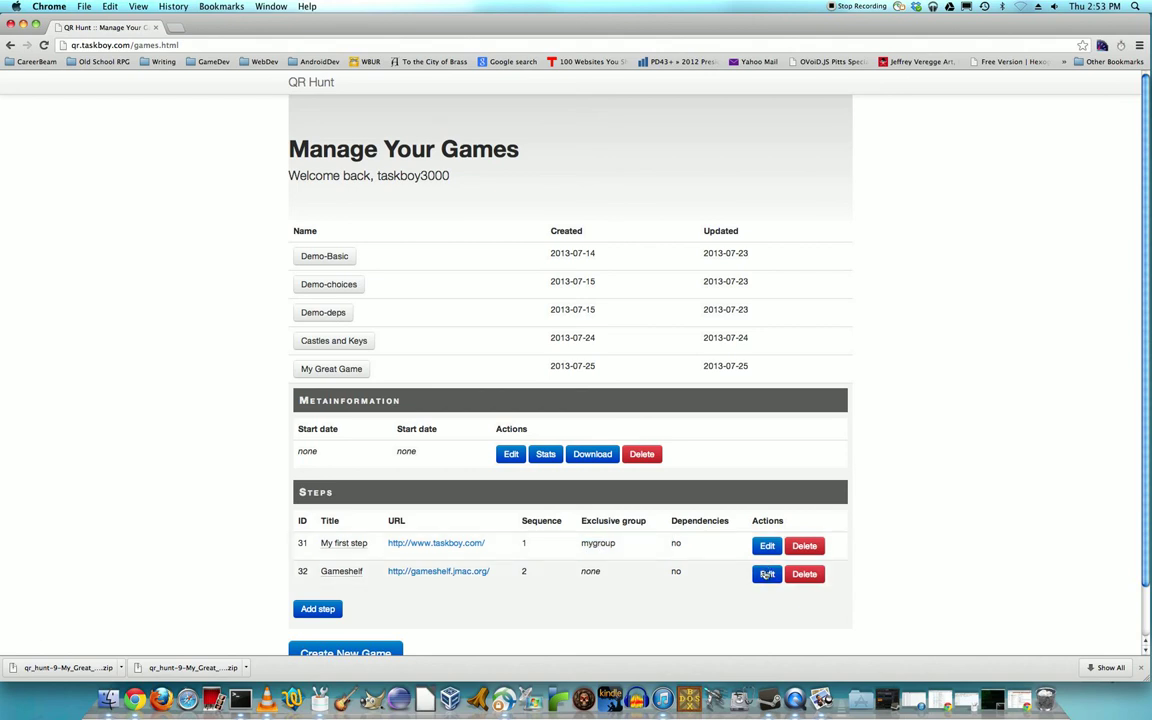
Assign the Gameshelf step to the existing 'mygroup' group, save, and download the game's QR archive.
left_click(766, 572)
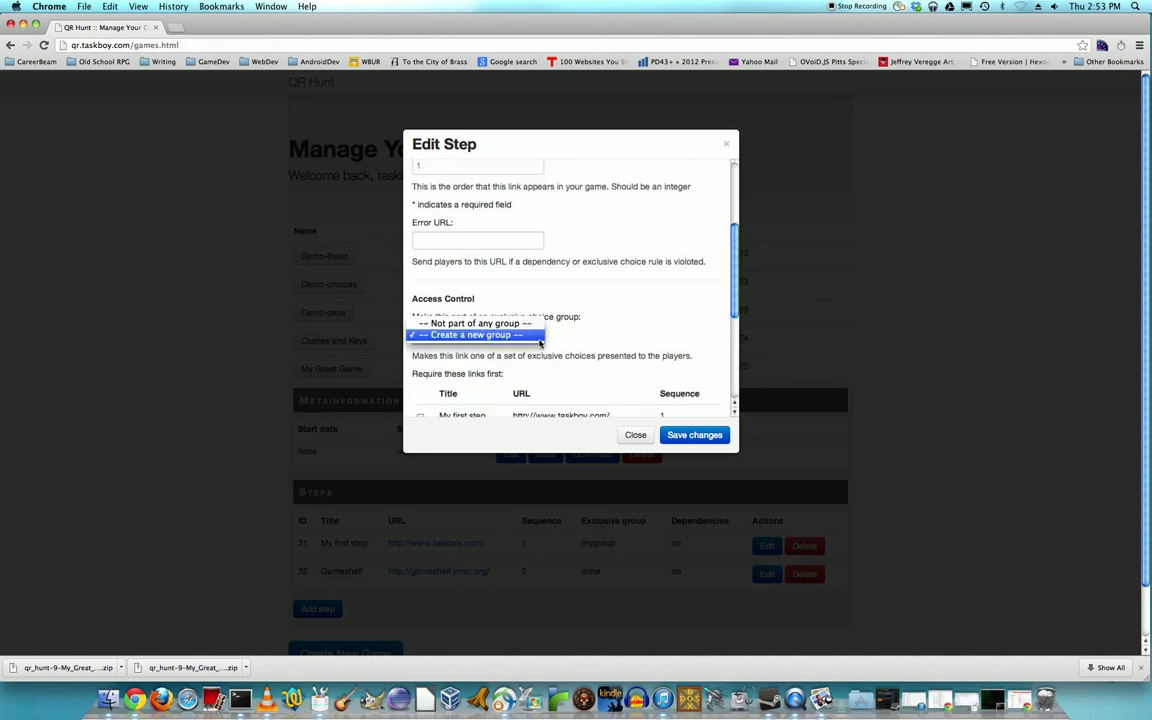
left_click(476, 334)
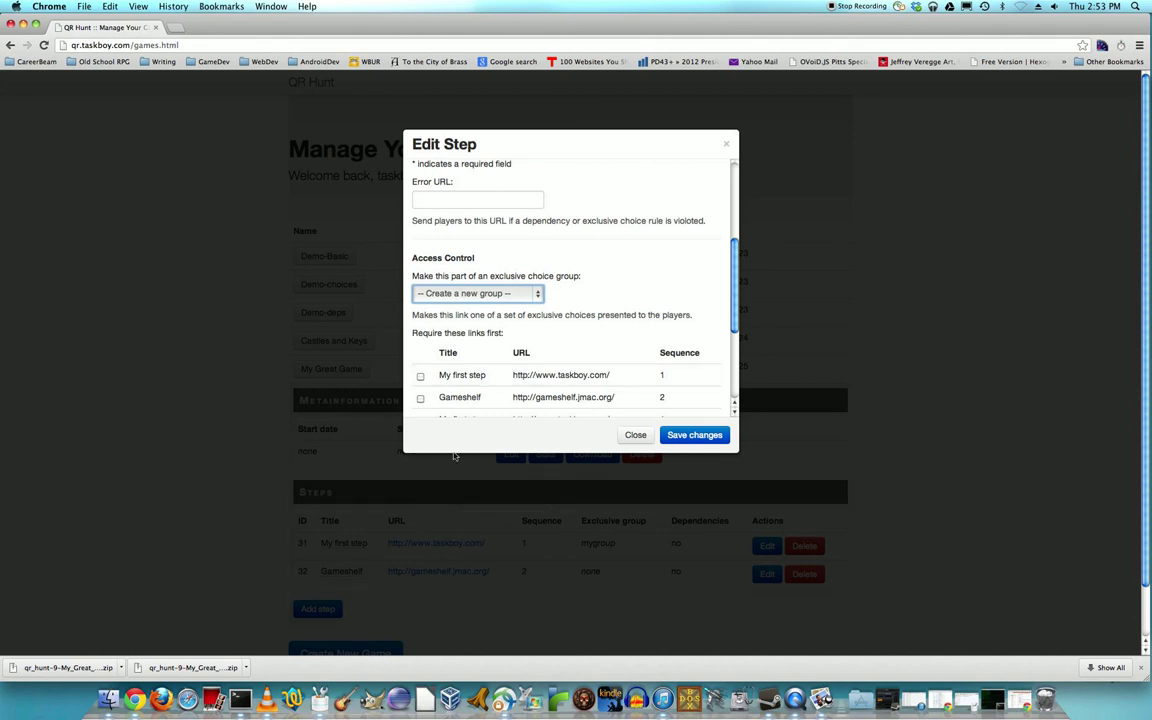
left_click(476, 292)
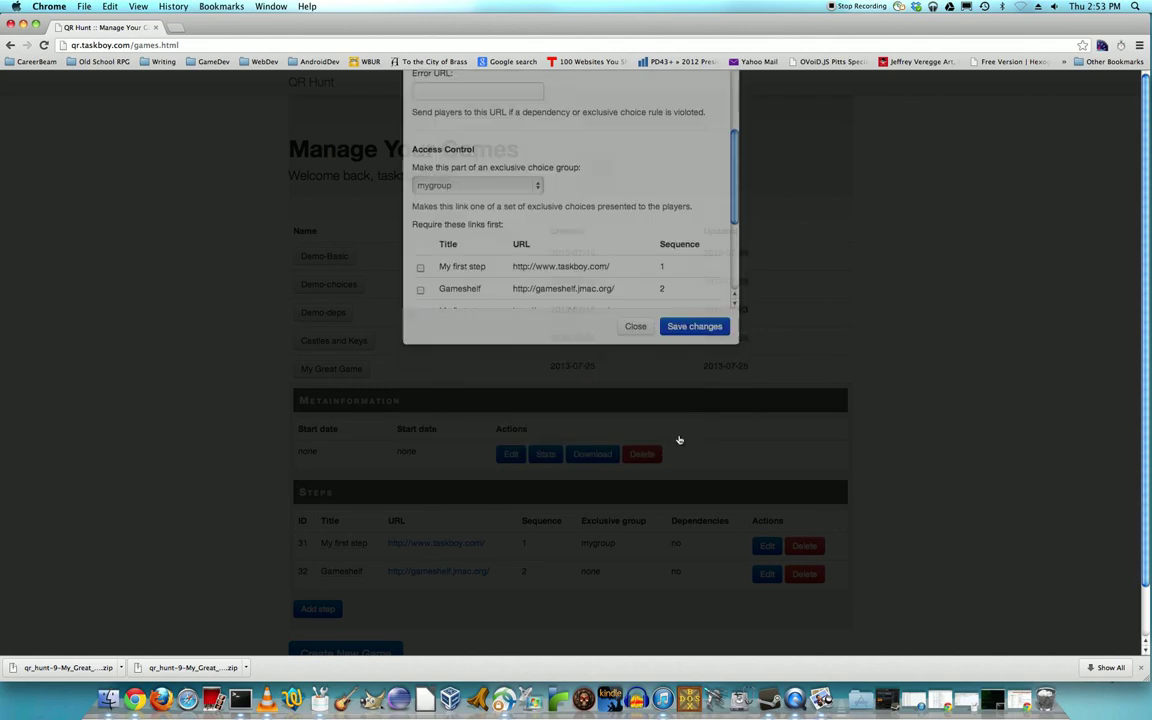
left_click(694, 326)
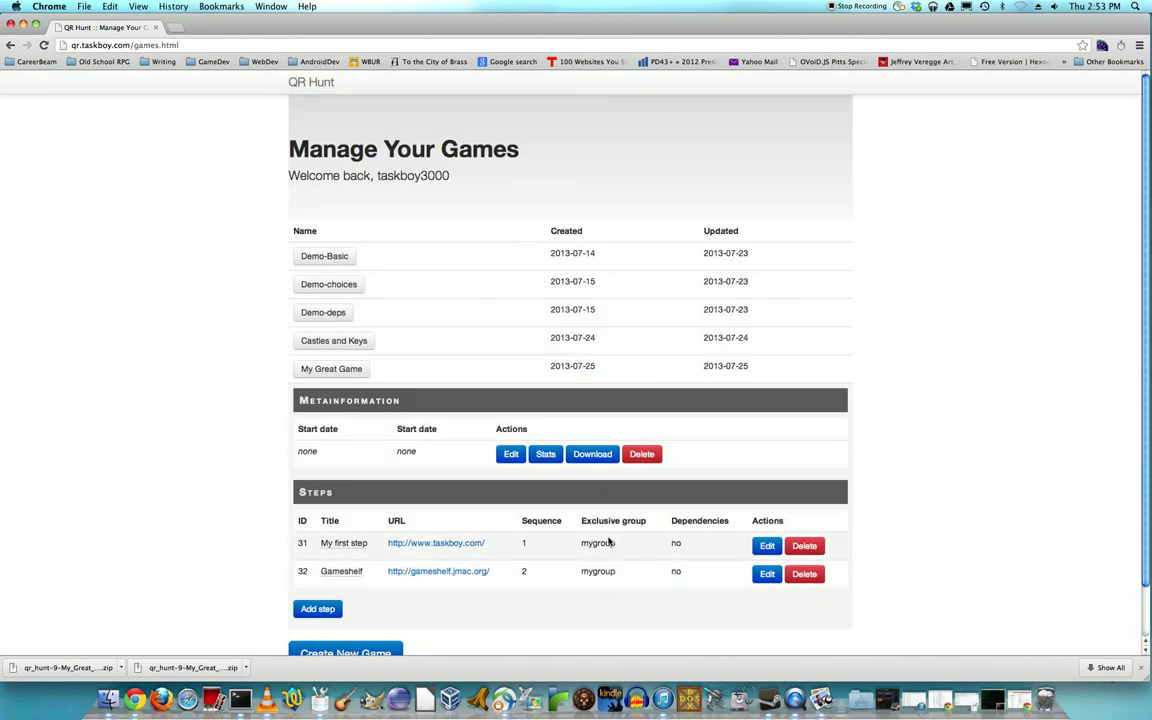
left_click(592, 454)
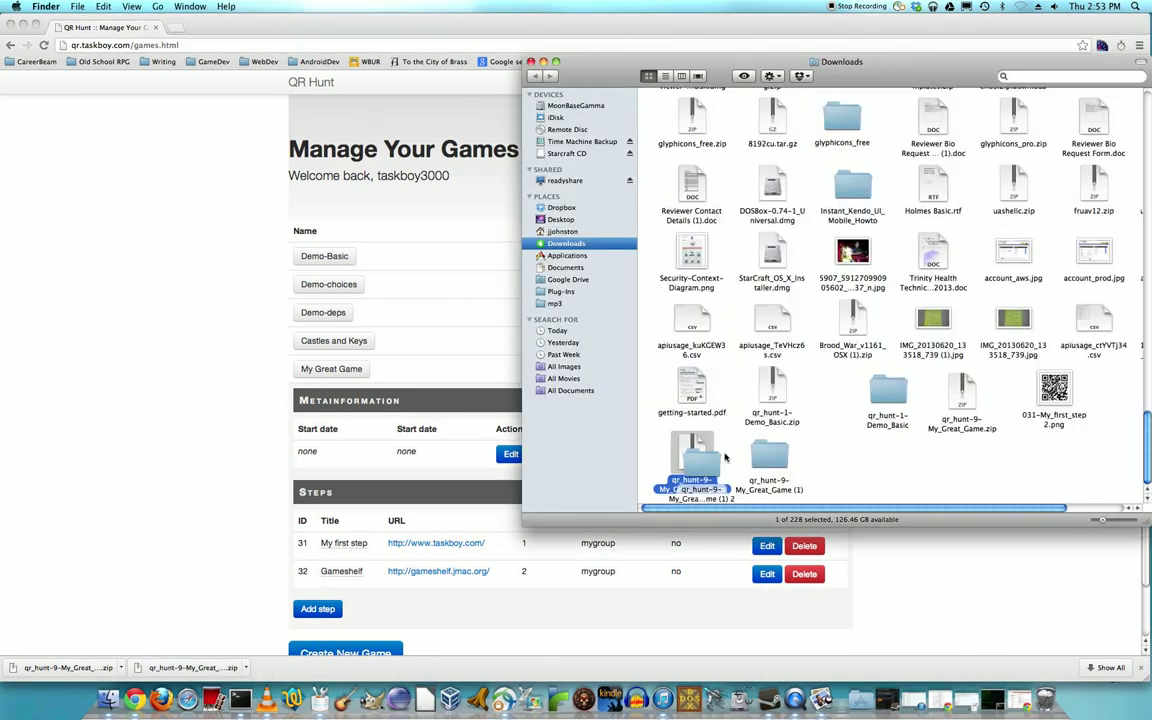
Expand the qr_hunt-9-My_Great_Game (2) archive and view both steps' QR PNGs in Preview.
double_click(692, 464)
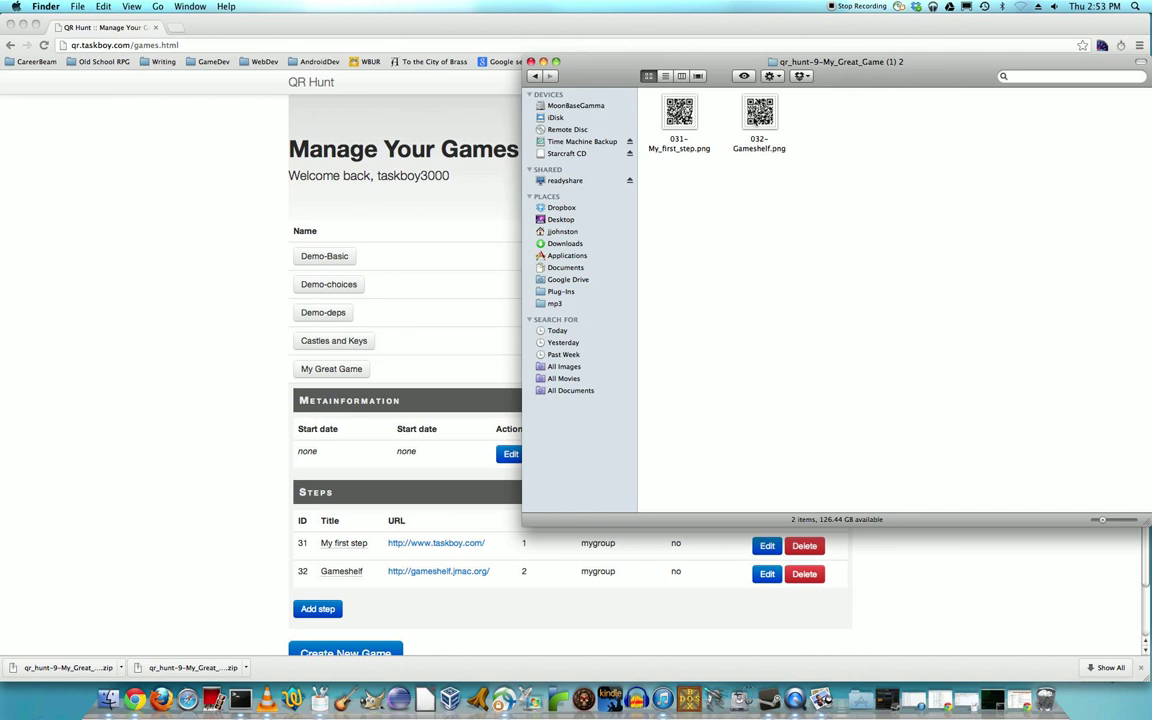
double_click(680, 112)
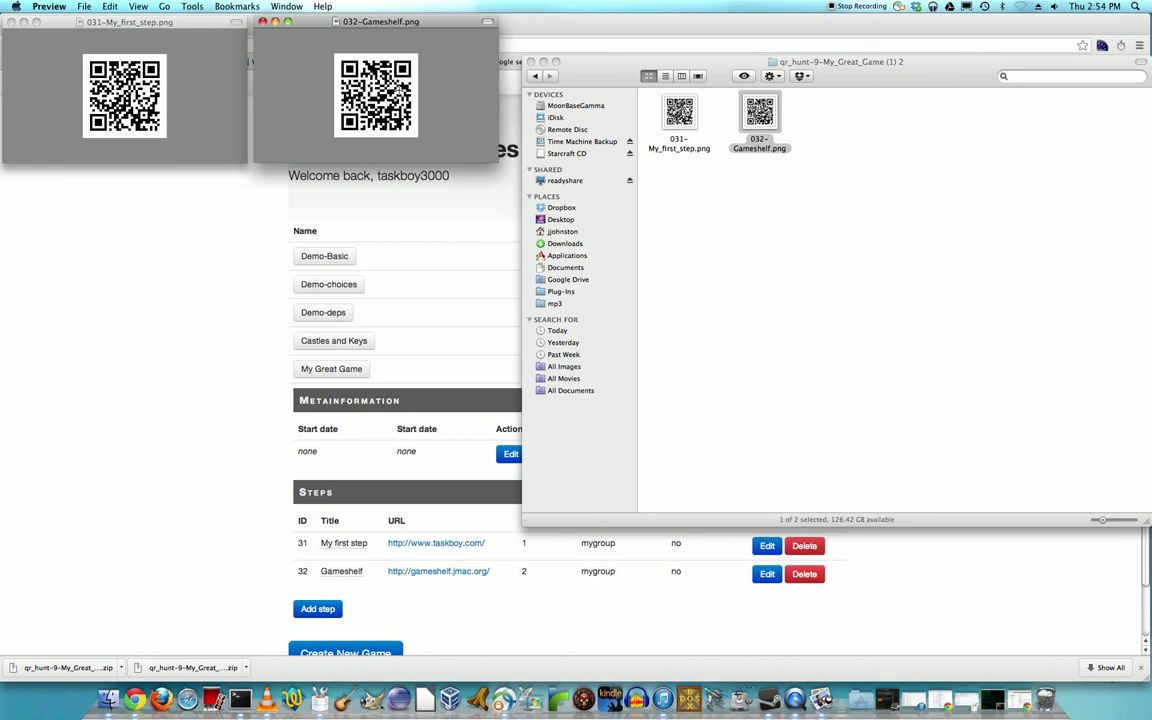
mouse_move(348, 248)
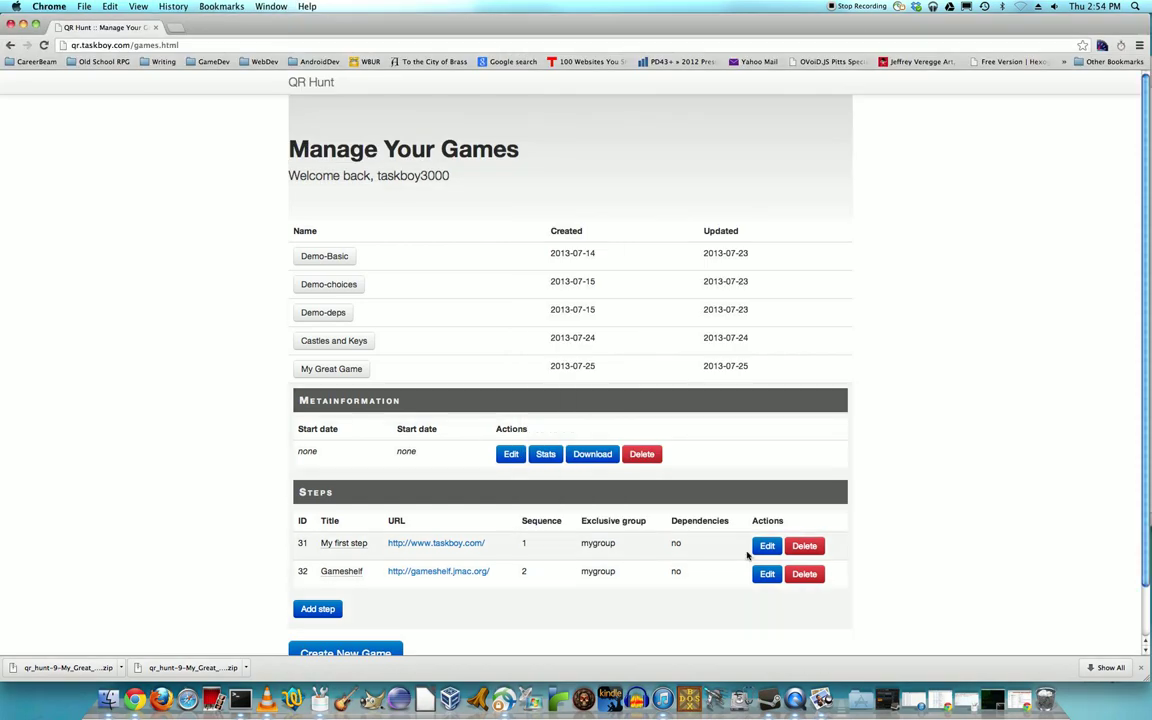
left_click(766, 544)
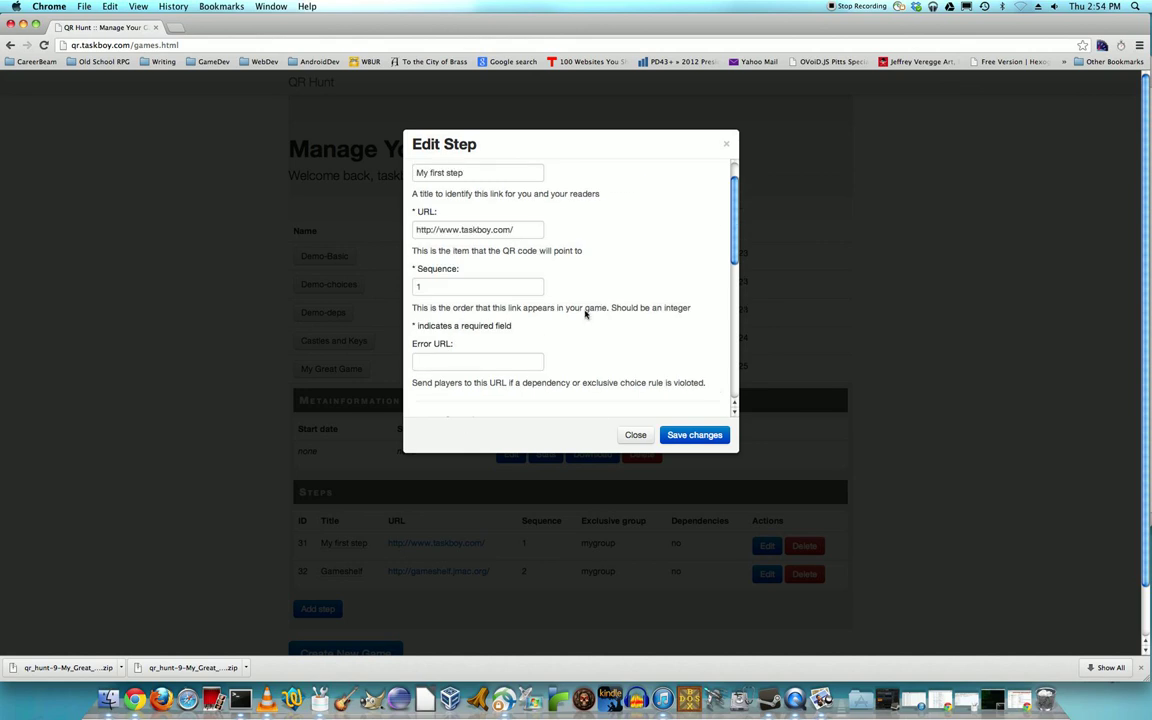
left_click(476, 362)
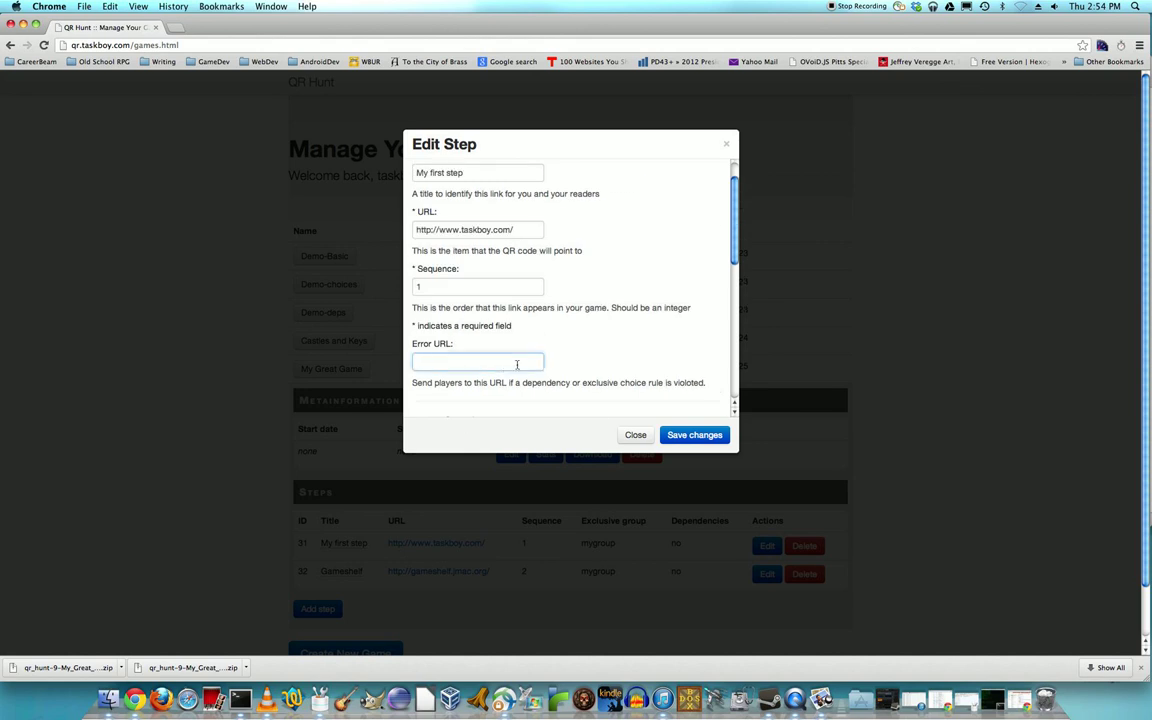
left_click(476, 362)
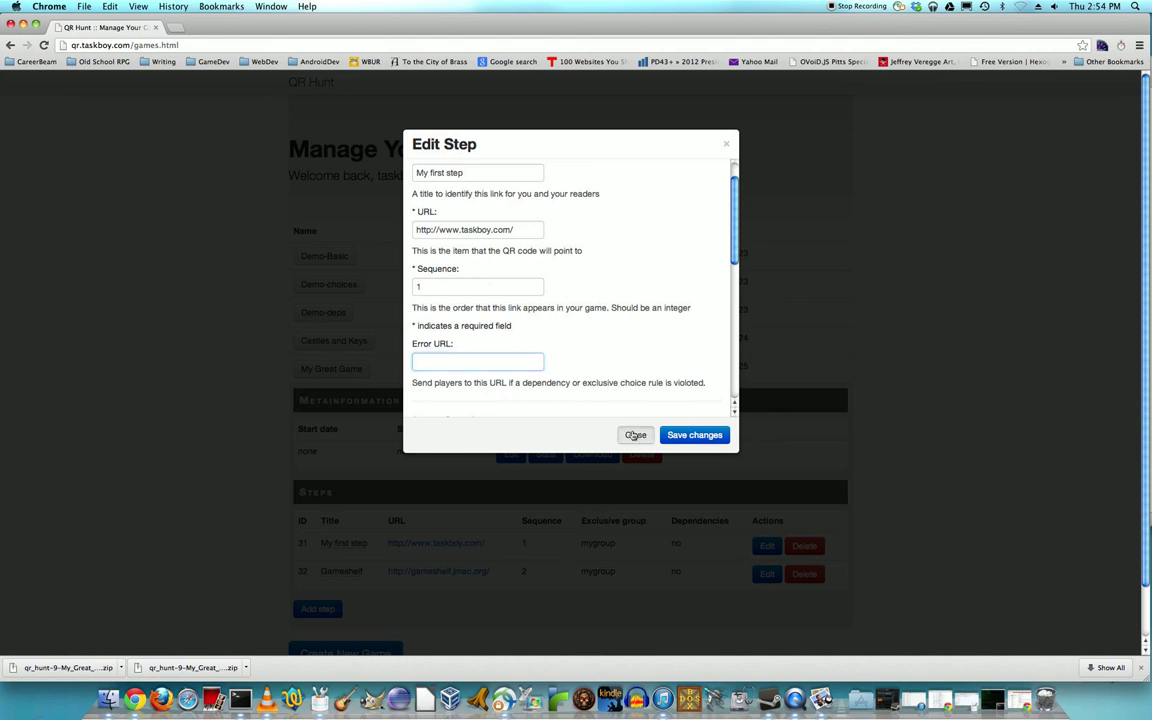
left_click(636, 434)
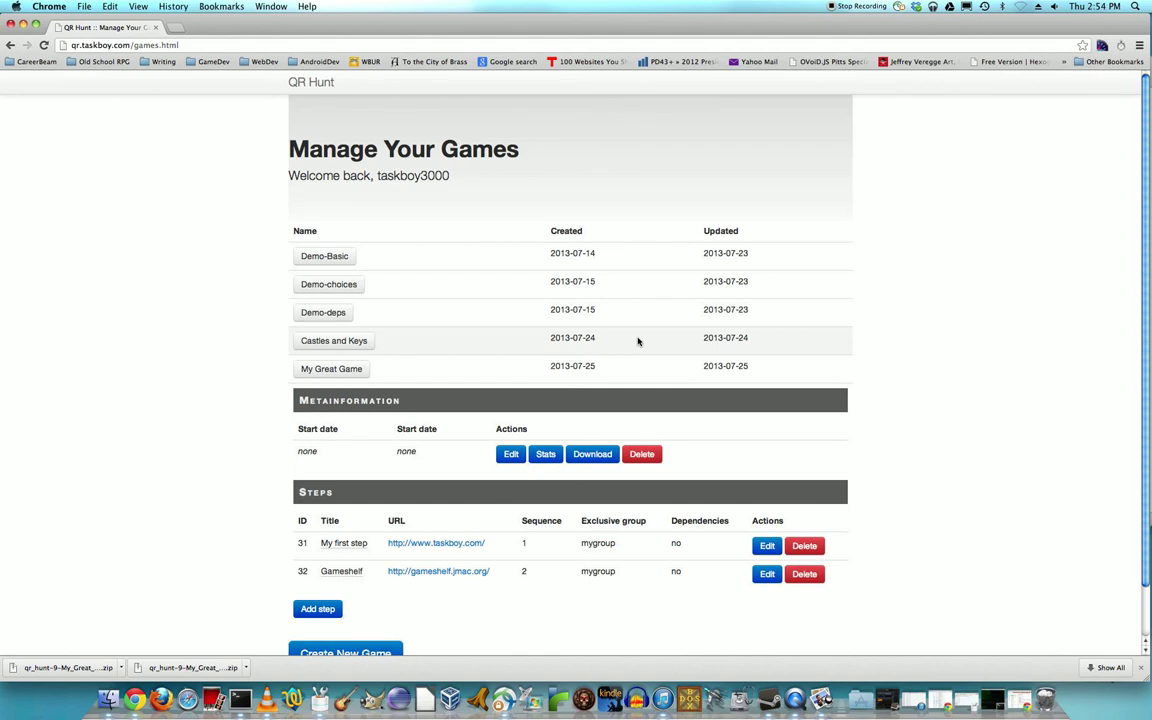
mouse_move(640, 360)
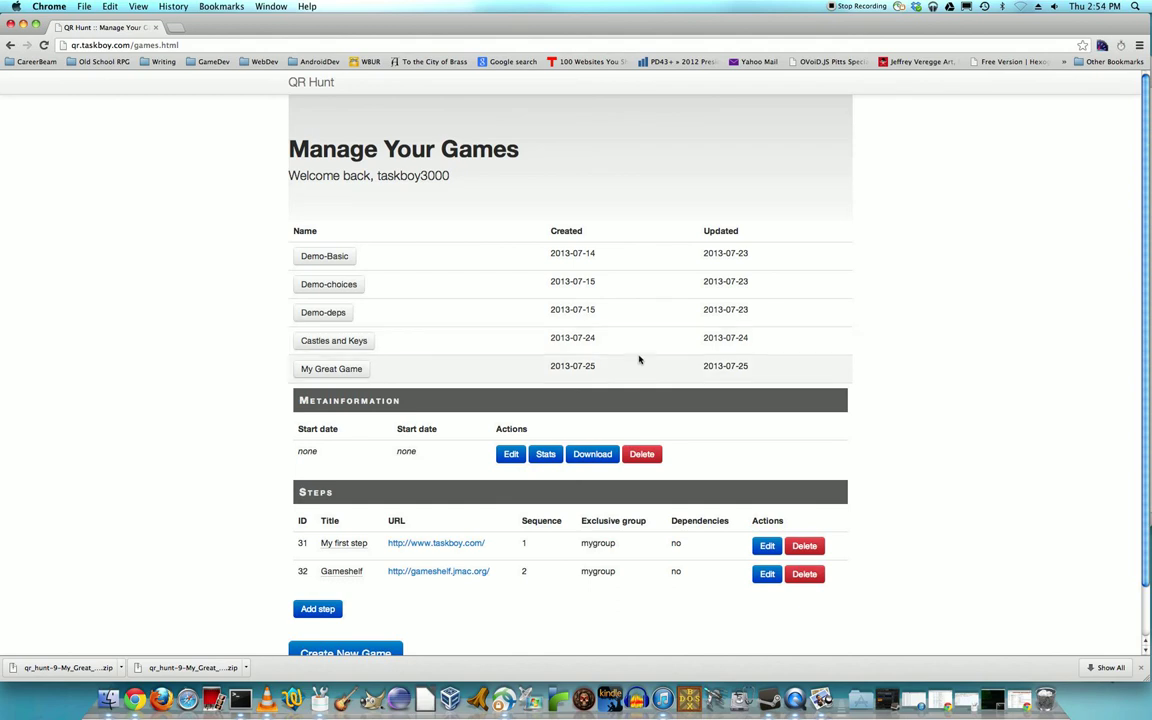